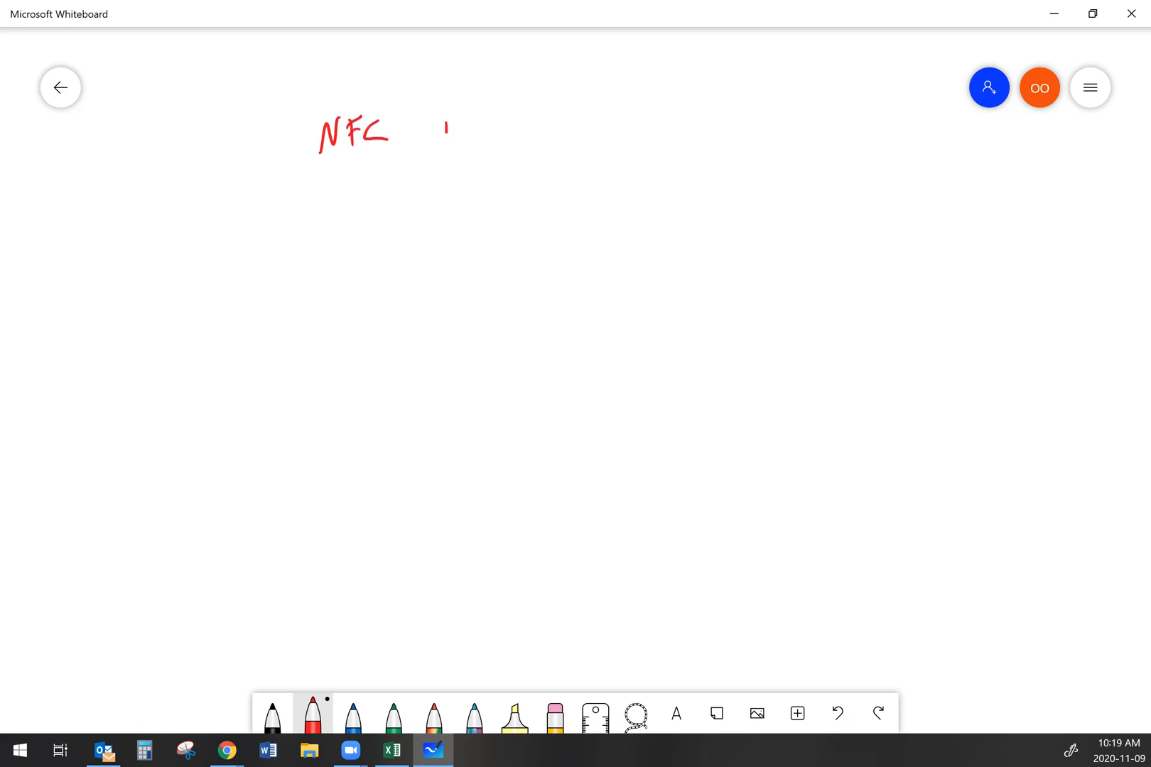
Handwrite the red 'NFC Hydraulics' title and start a pipe line rising from a tank symbol.
left_click_drag(445, 139, 533, 136)
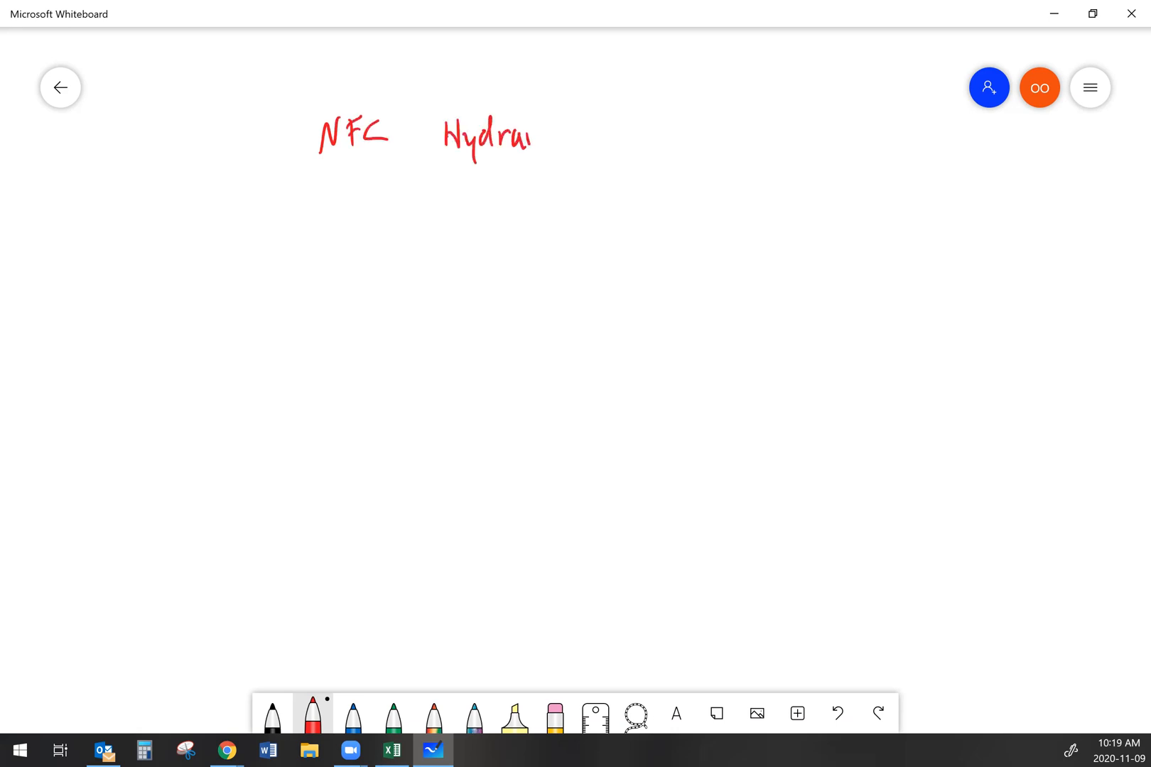
left_click_drag(536, 137, 580, 144)
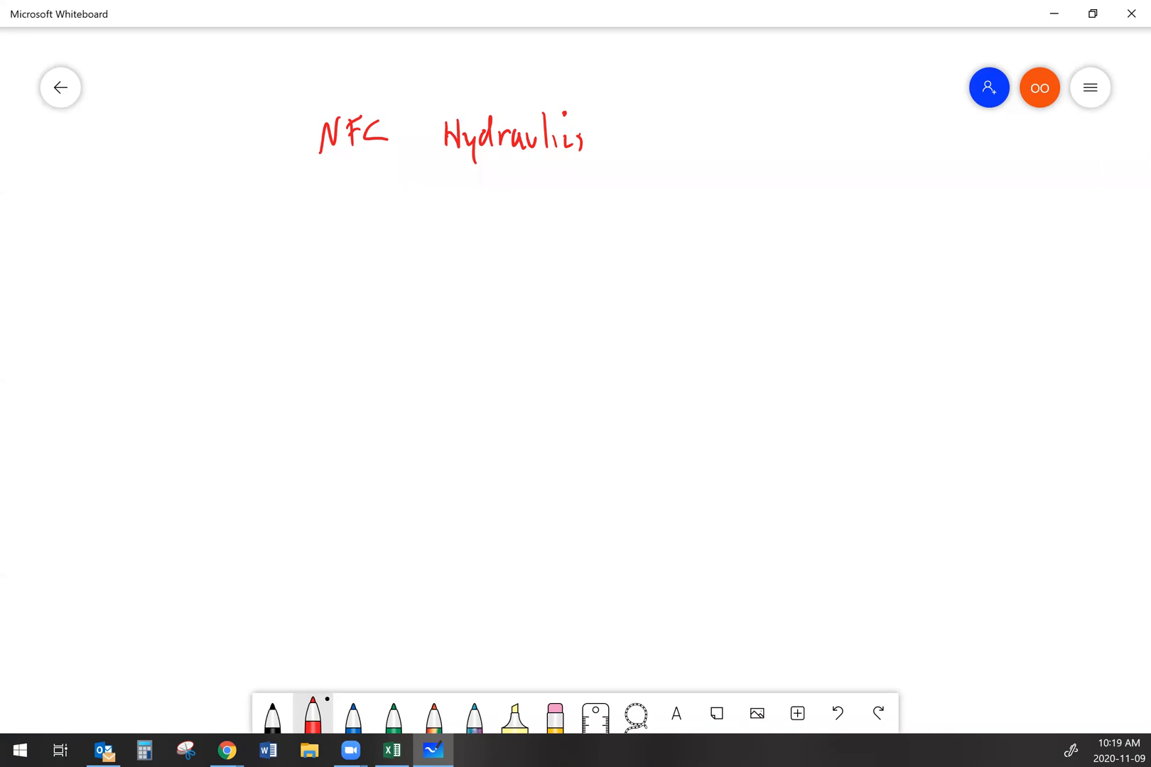
left_click_drag(261, 474, 300, 444)
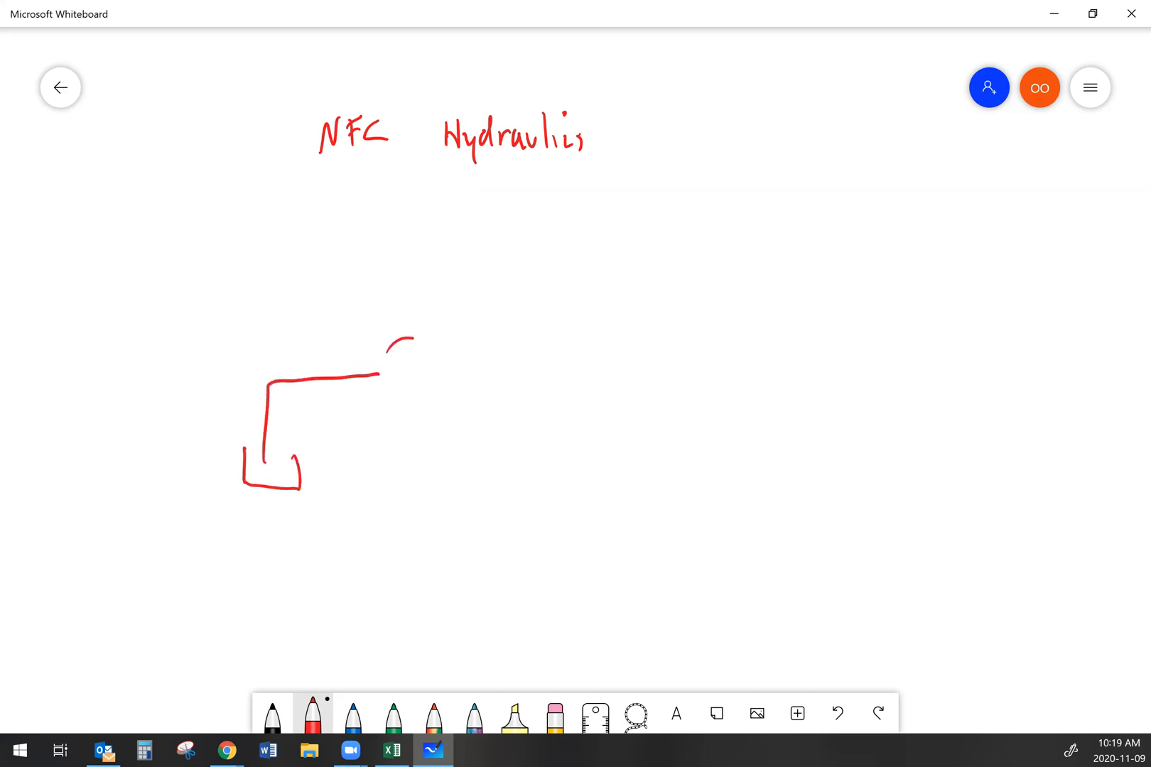
Draw the variable pump circle with its diagonal arrow and begin the tall valve outline to its right.
left_click_drag(400, 341, 423, 367)
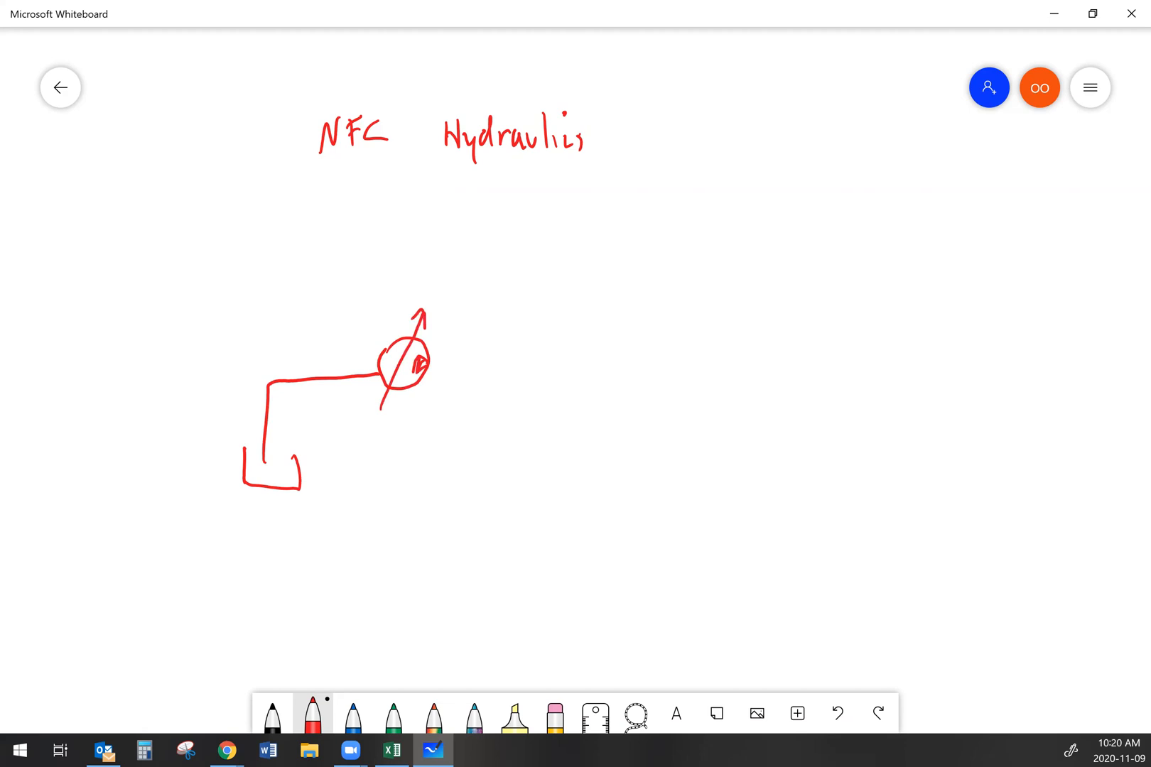
left_click_drag(639, 264, 691, 499)
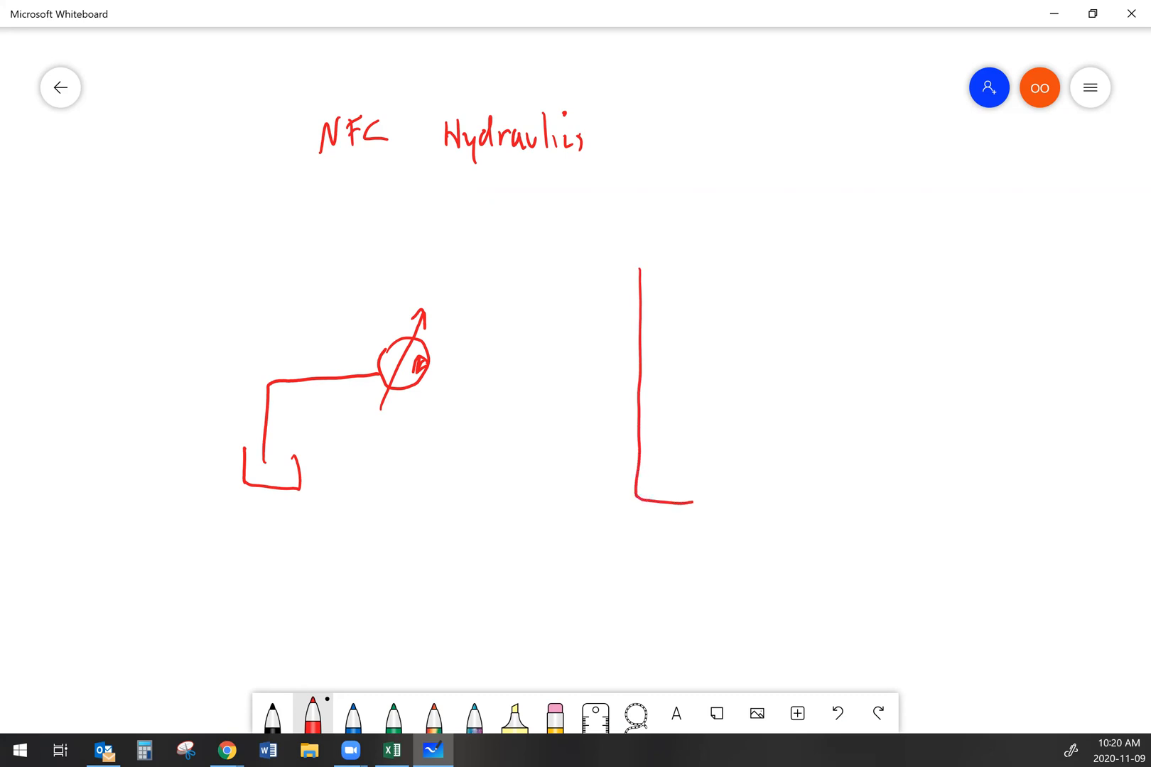
Close the valve into a tall divided rectangle with flow arrows and blocked-port marks inside.
left_click_drag(638, 265, 705, 491)
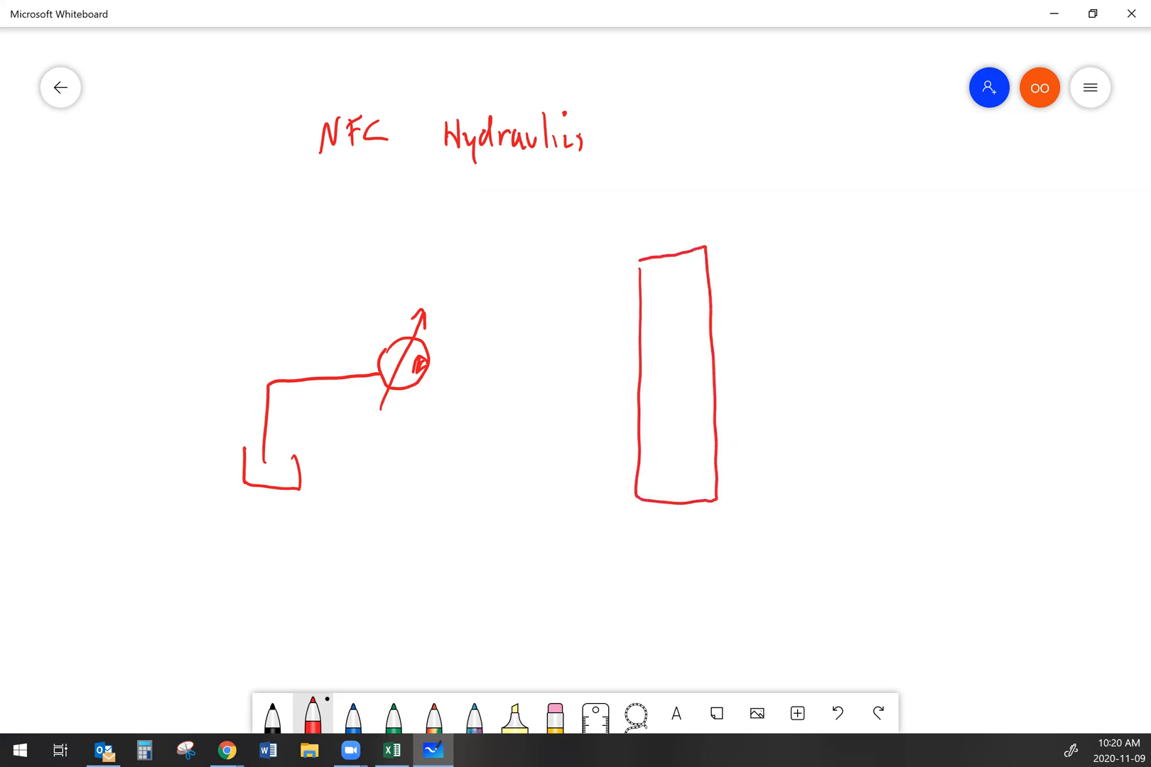
left_click_drag(648, 338, 707, 336)
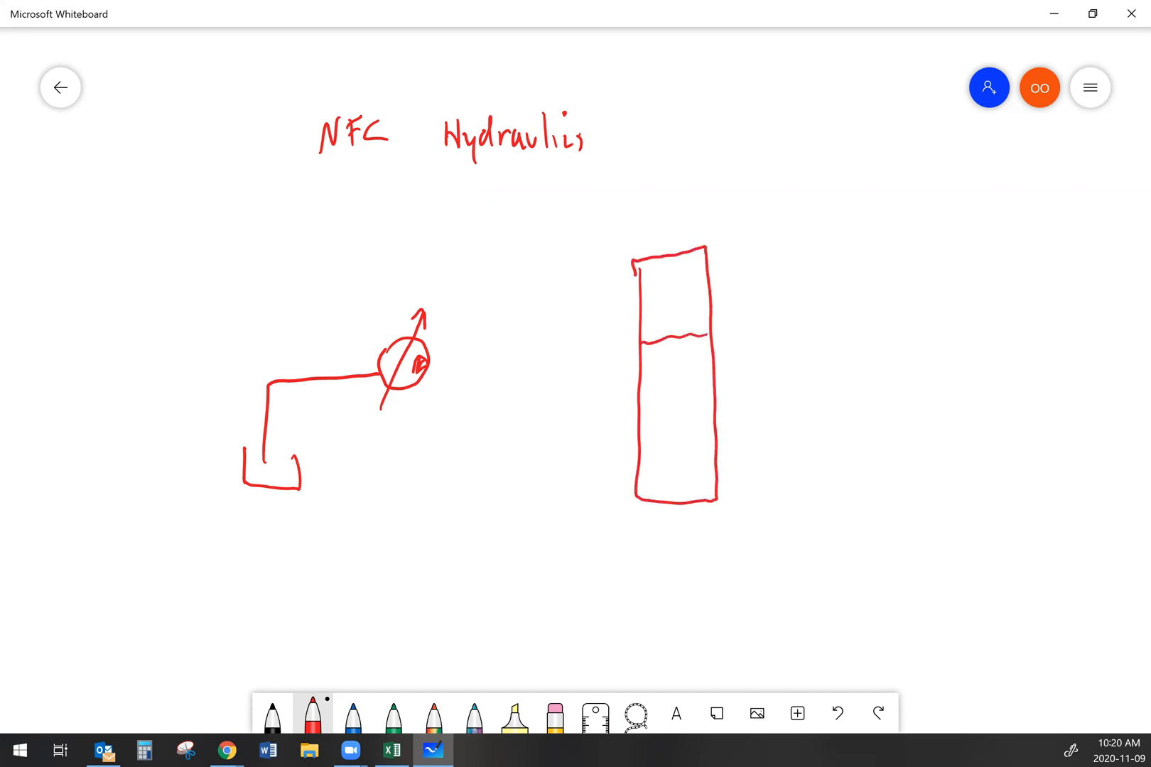
left_click_drag(634, 431, 710, 430)
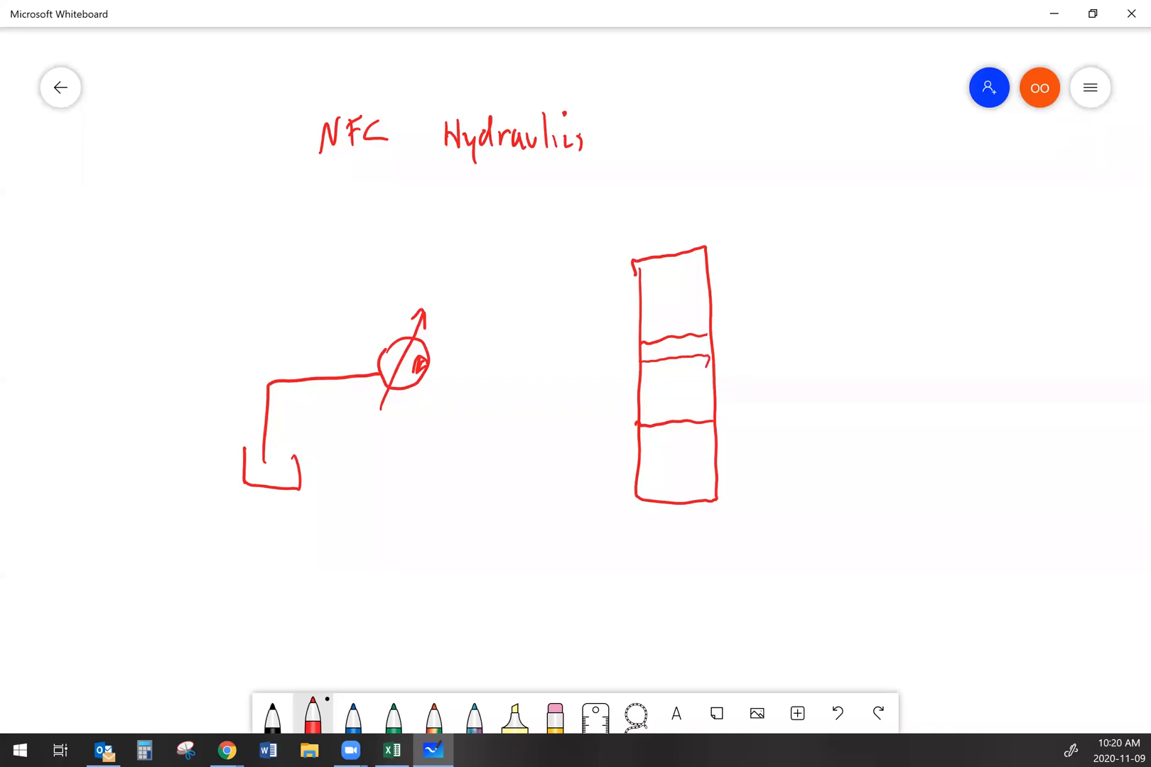
left_click_drag(675, 363, 704, 358)
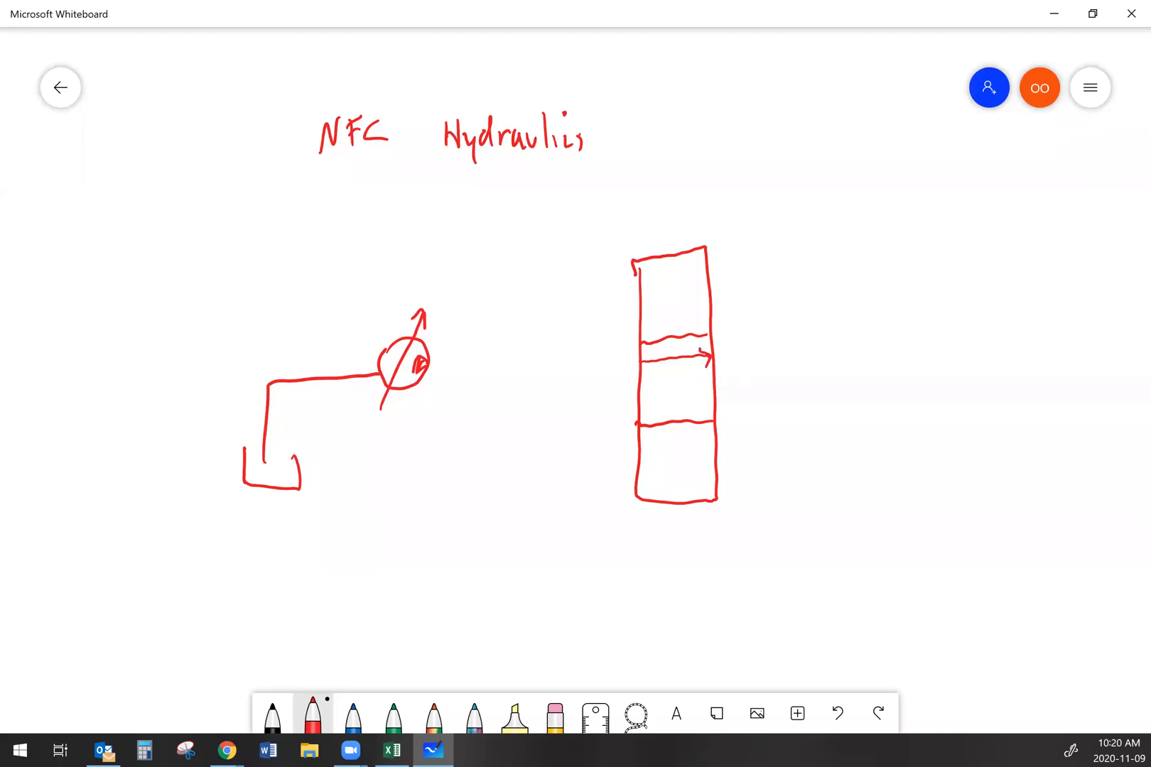
left_click_drag(647, 378, 654, 411)
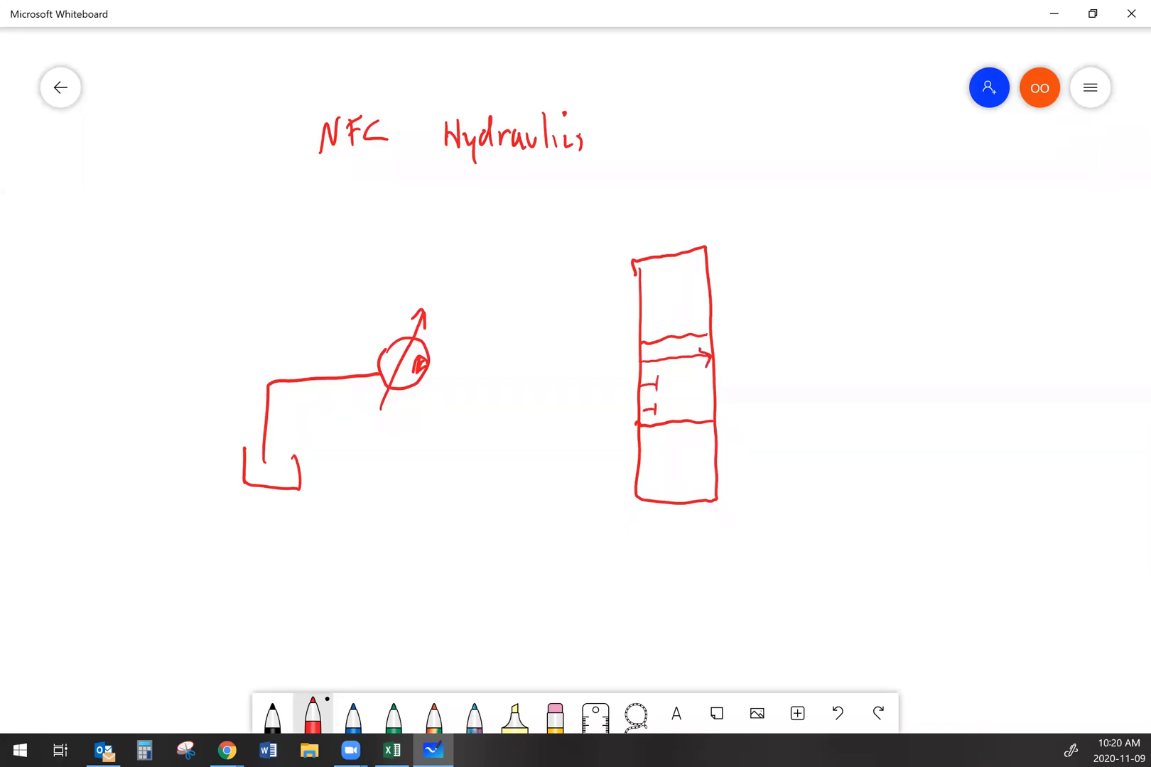
left_click_drag(675, 385, 694, 401)
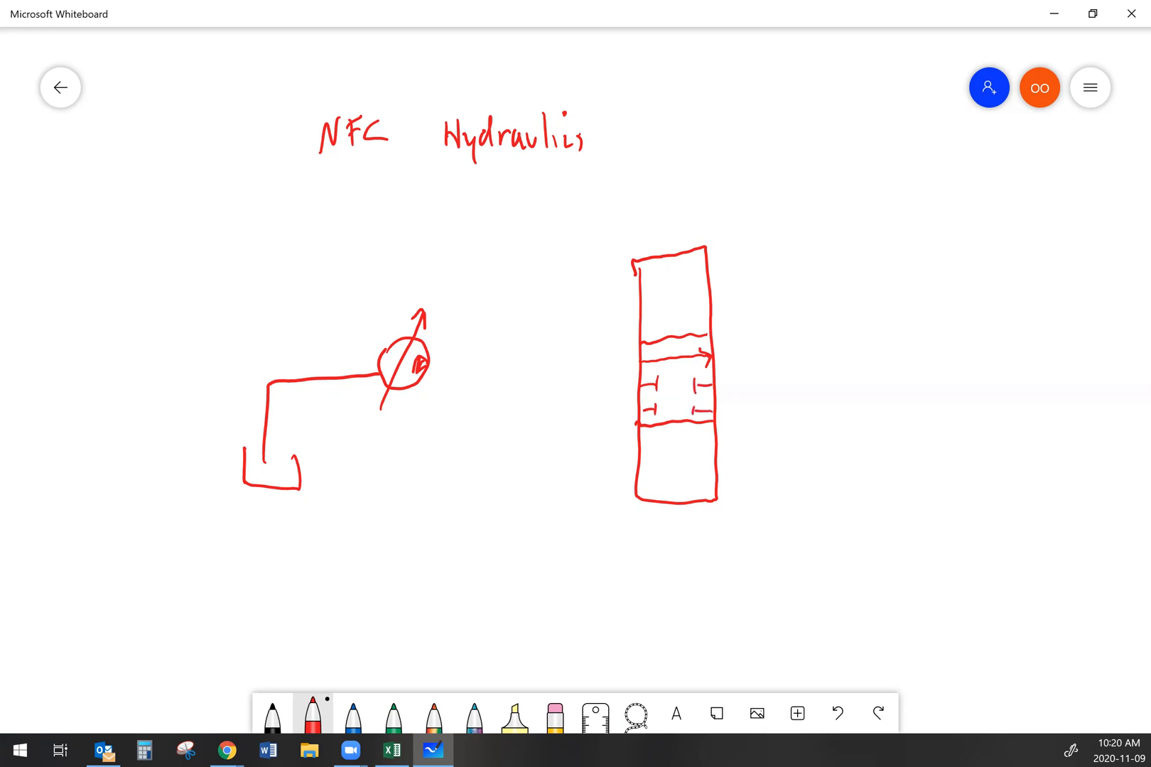
Pipe the pump and a drain tank into the valve and add arrows and crossed paths to its sections.
left_click_drag(610, 411, 643, 411)
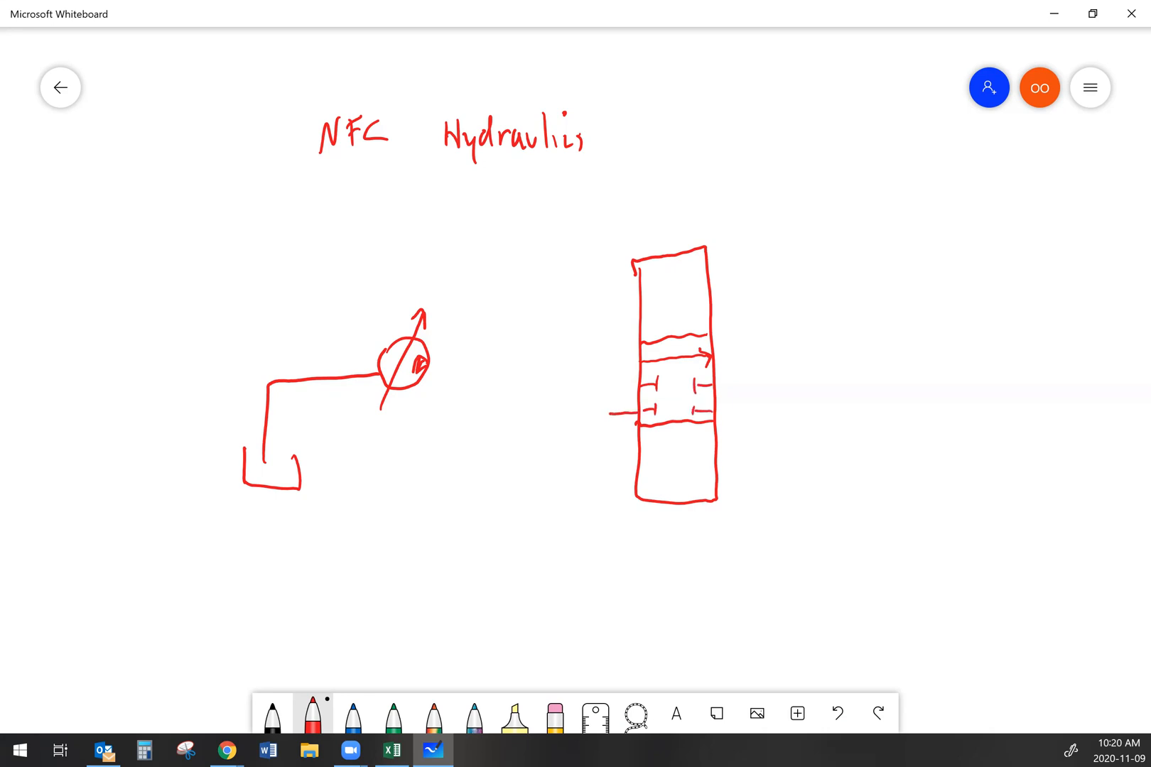
left_click_drag(610, 409, 587, 463)
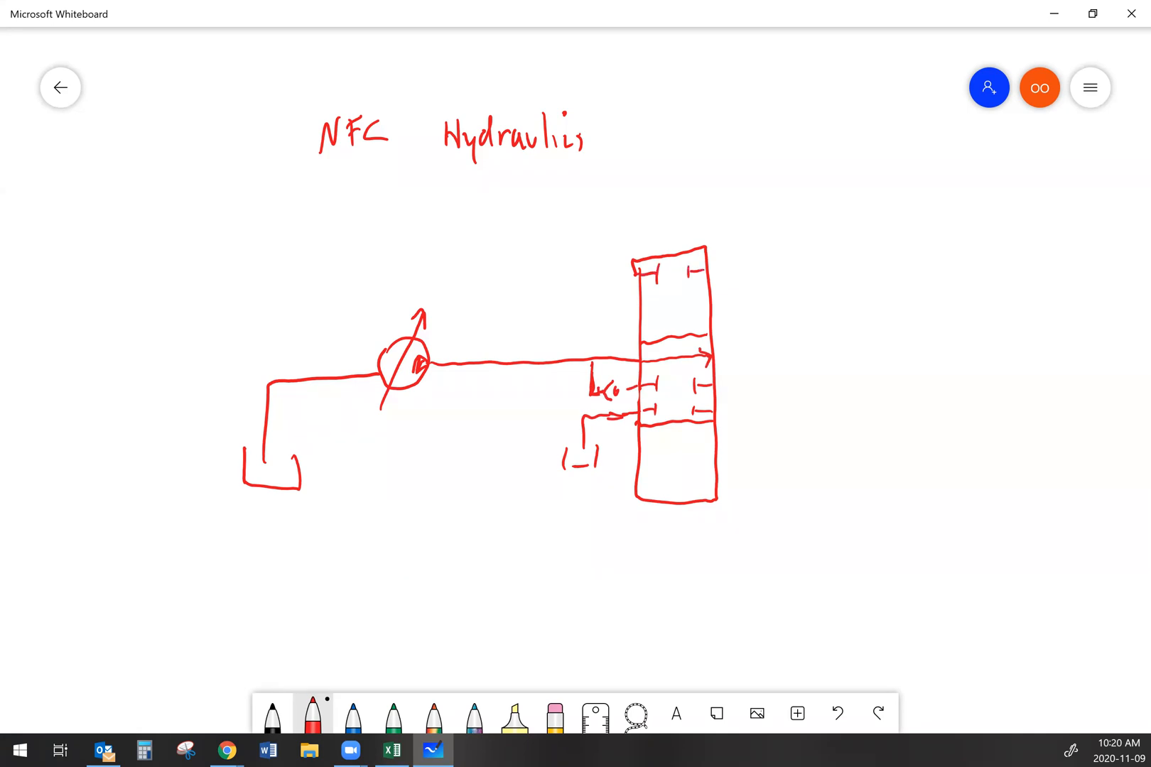
left_click_drag(675, 294, 705, 308)
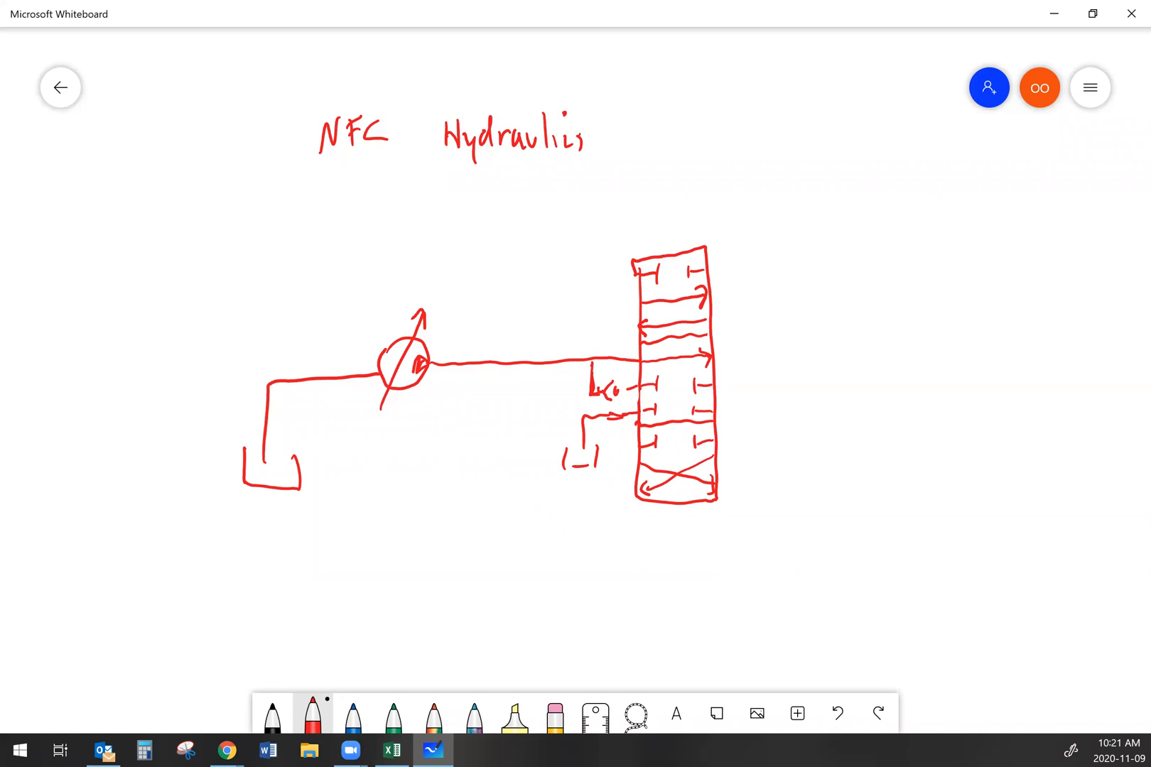
Draw the pilot cylinder with a cap on its rod at upper right, piped down to the valve.
left_click_drag(842, 150, 843, 216)
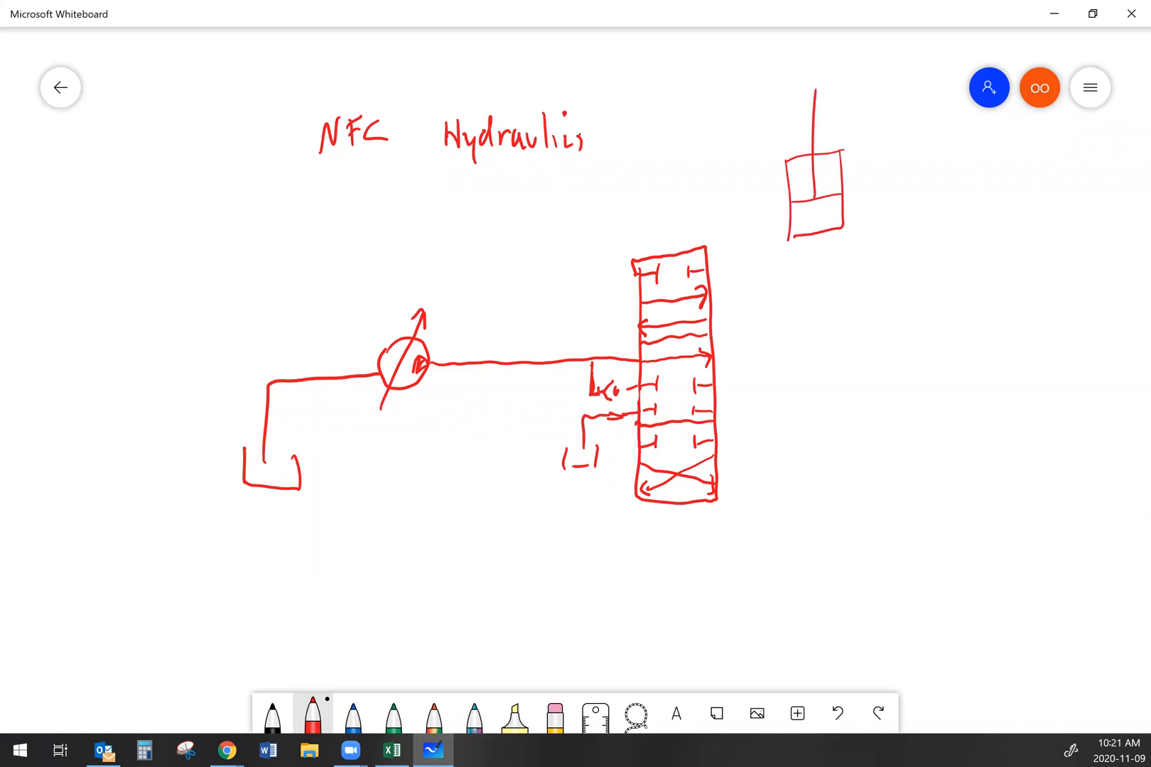
left_click_drag(726, 264, 726, 385)
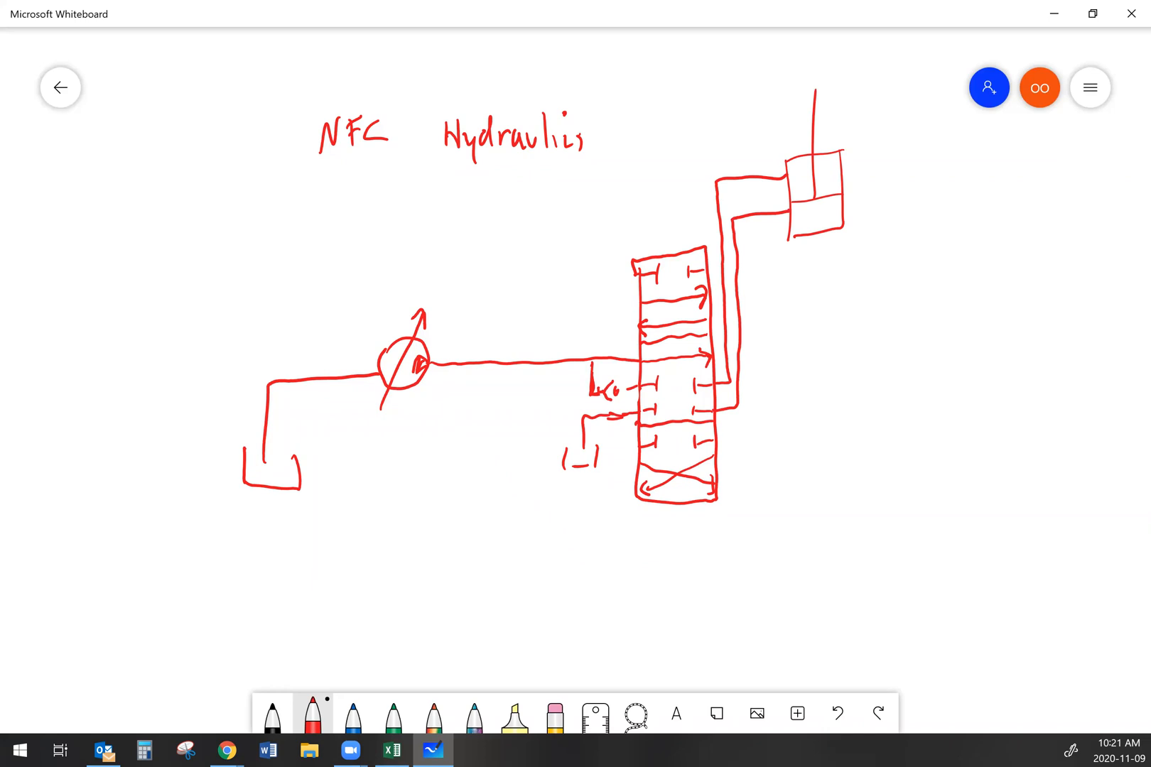
left_click_drag(820, 96, 807, 55)
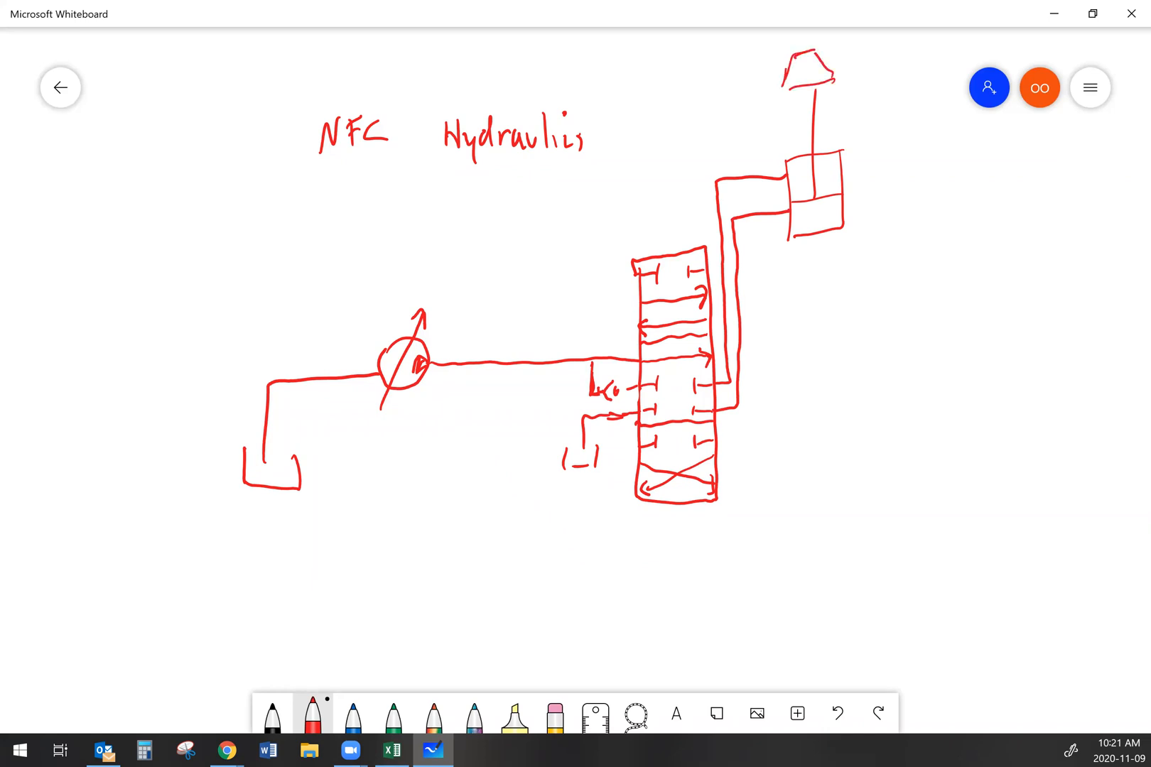
Sketch the pilot symbol on top of the valve.
left_click_drag(642, 243, 656, 228)
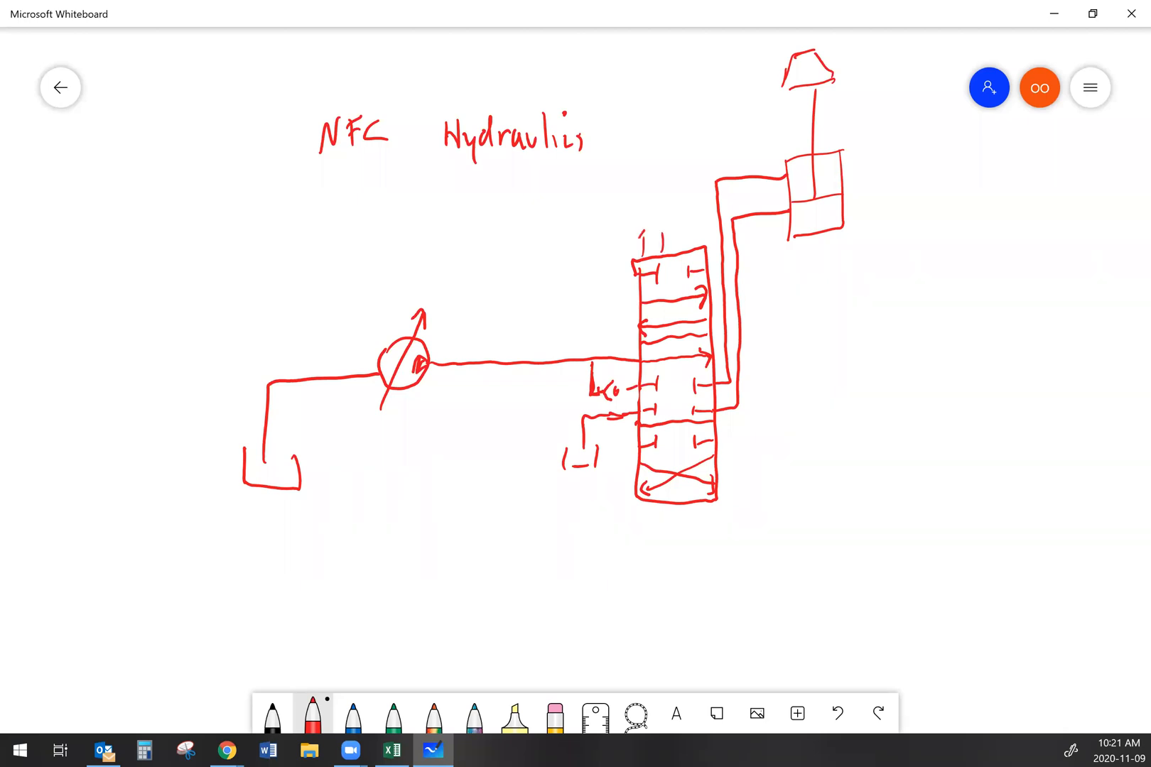
left_click_drag(643, 253, 686, 195)
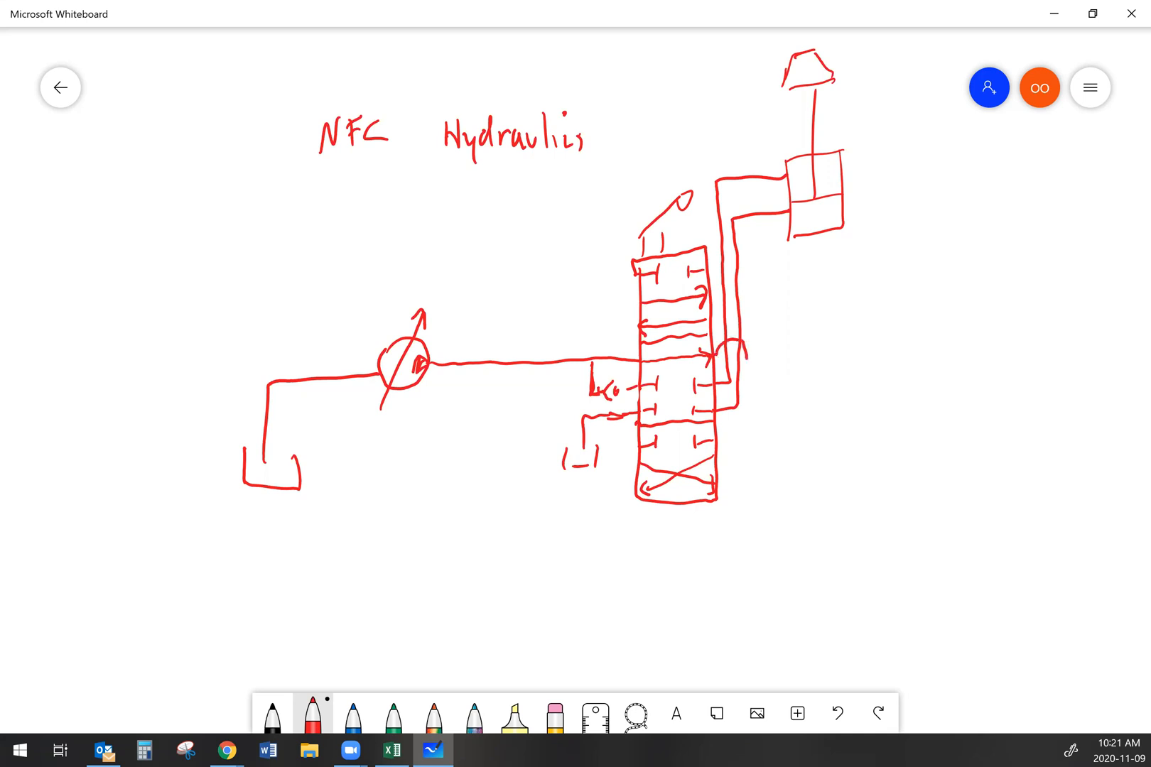
Extend a pipe right of the valve through a flow restriction and down into a tank.
left_click_drag(742, 357, 800, 357)
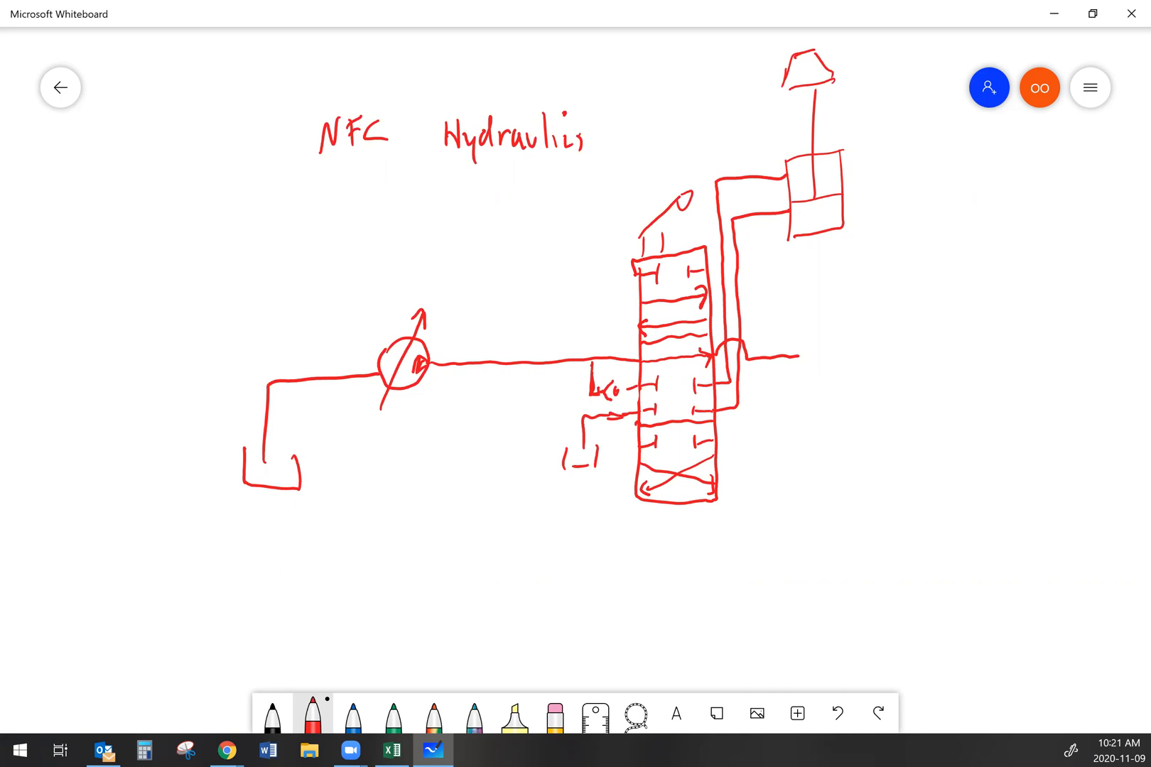
left_click_drag(800, 353, 911, 353)
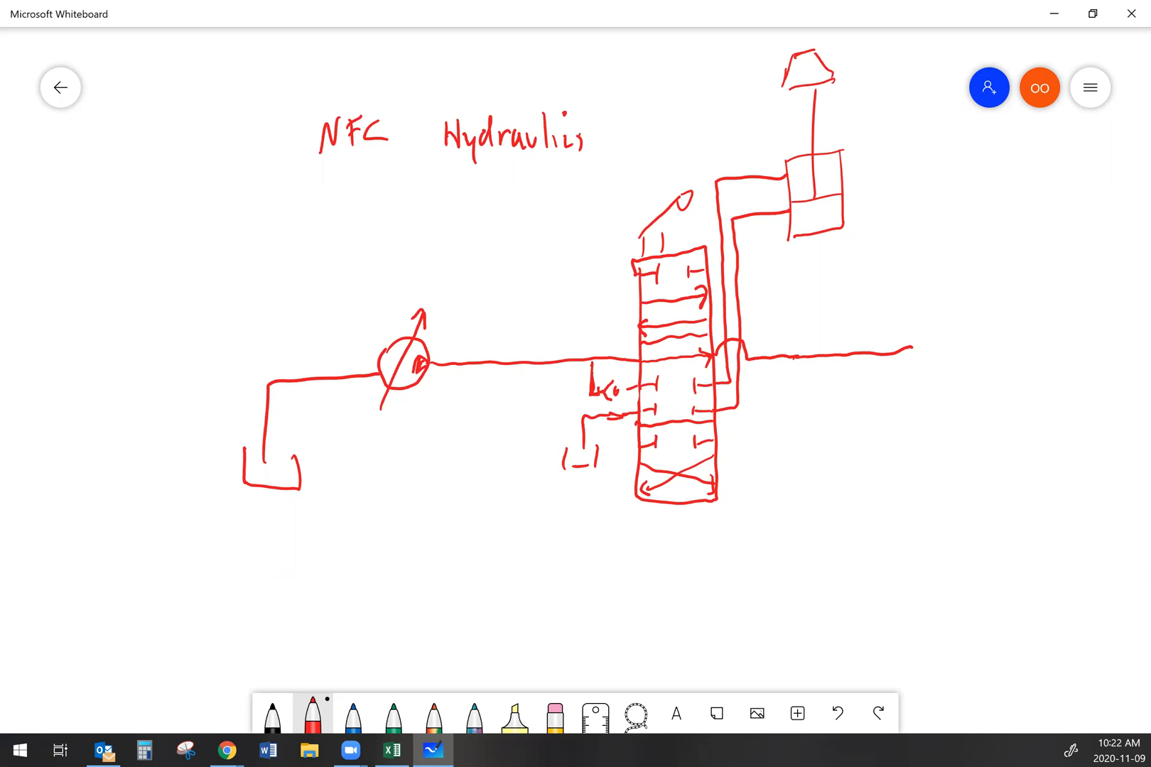
left_click_drag(911, 351, 962, 351)
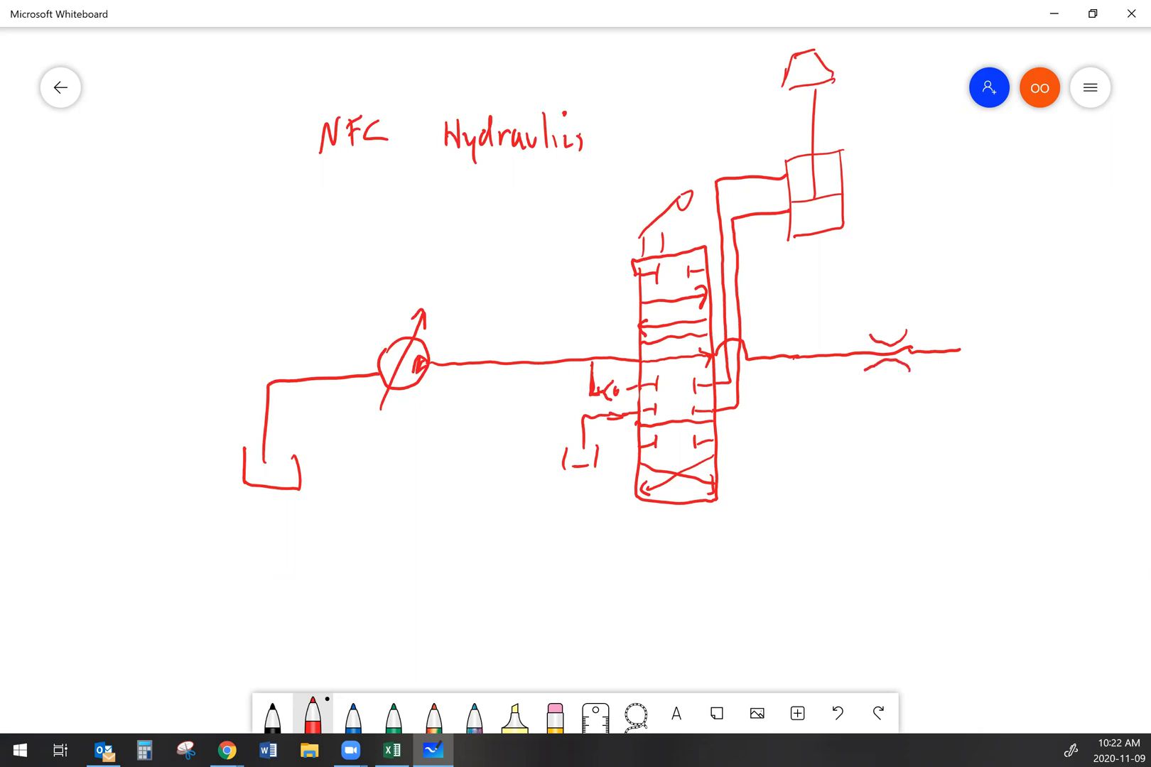
left_click_drag(958, 352, 992, 464)
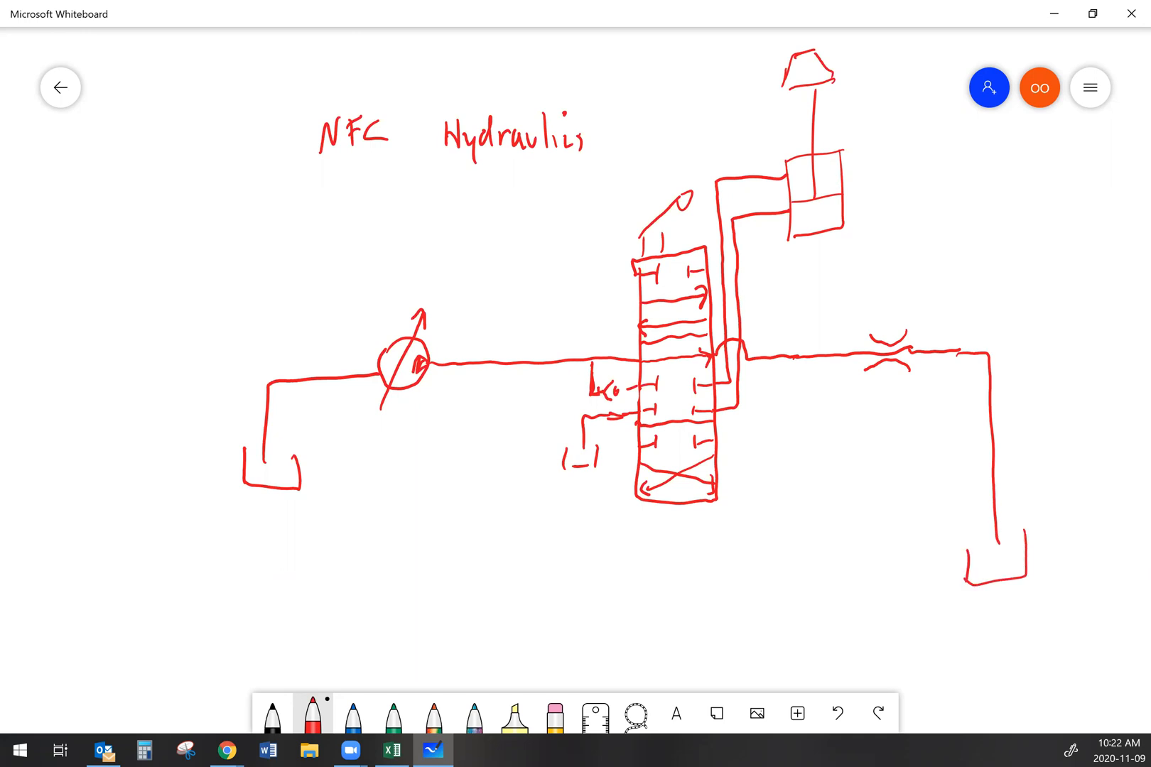
Label the restriction 'NFC pilot orifice' with an arrow and start a branch line down from the main line.
left_click_drag(927, 271, 884, 346)
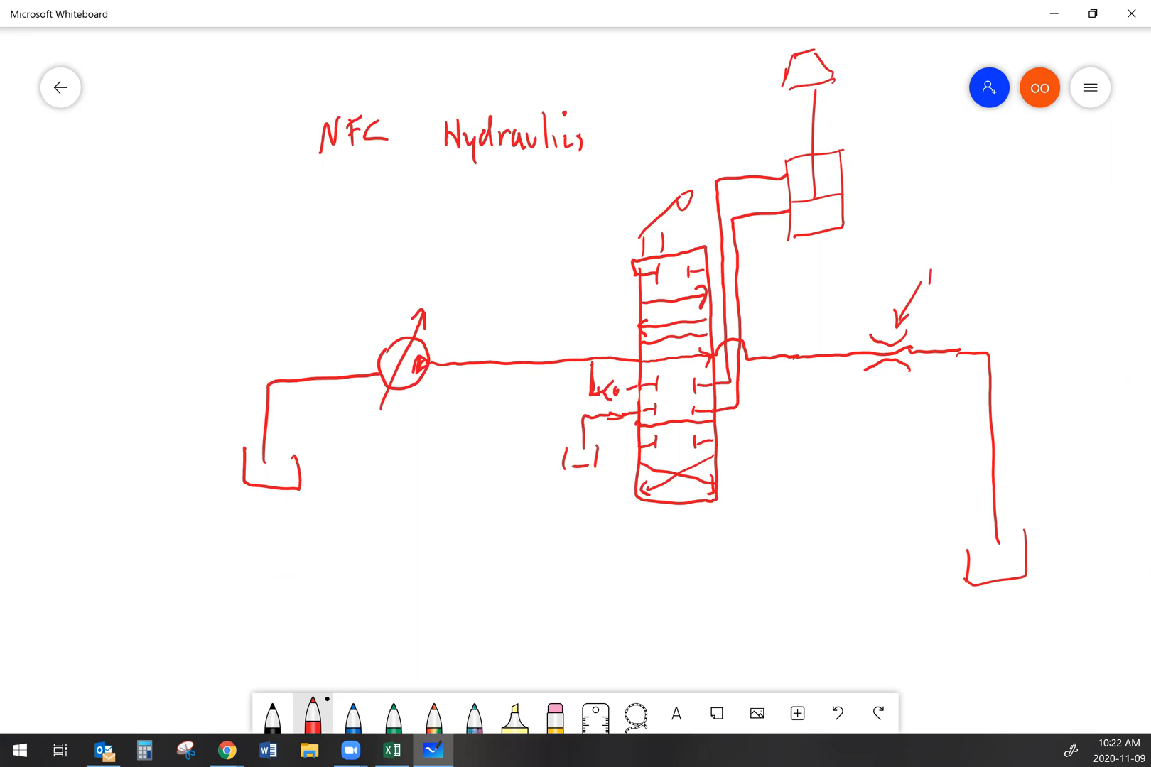
type("NFC pilot")
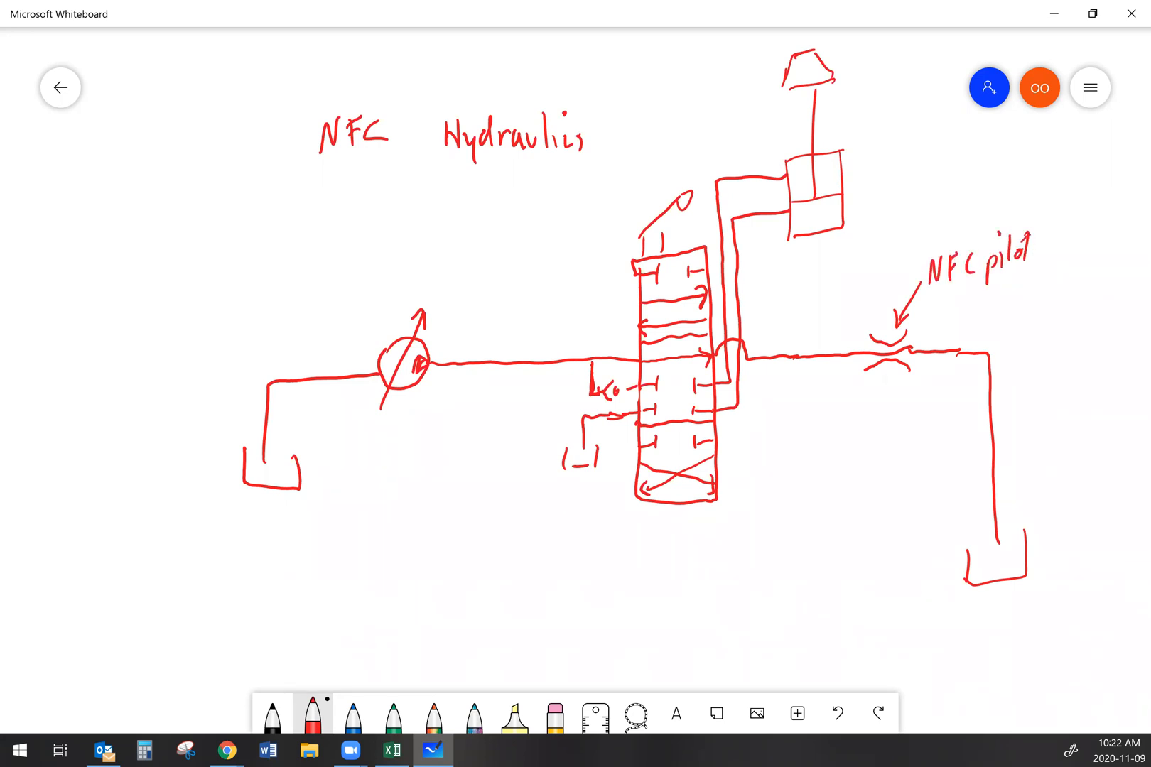
type("oil")
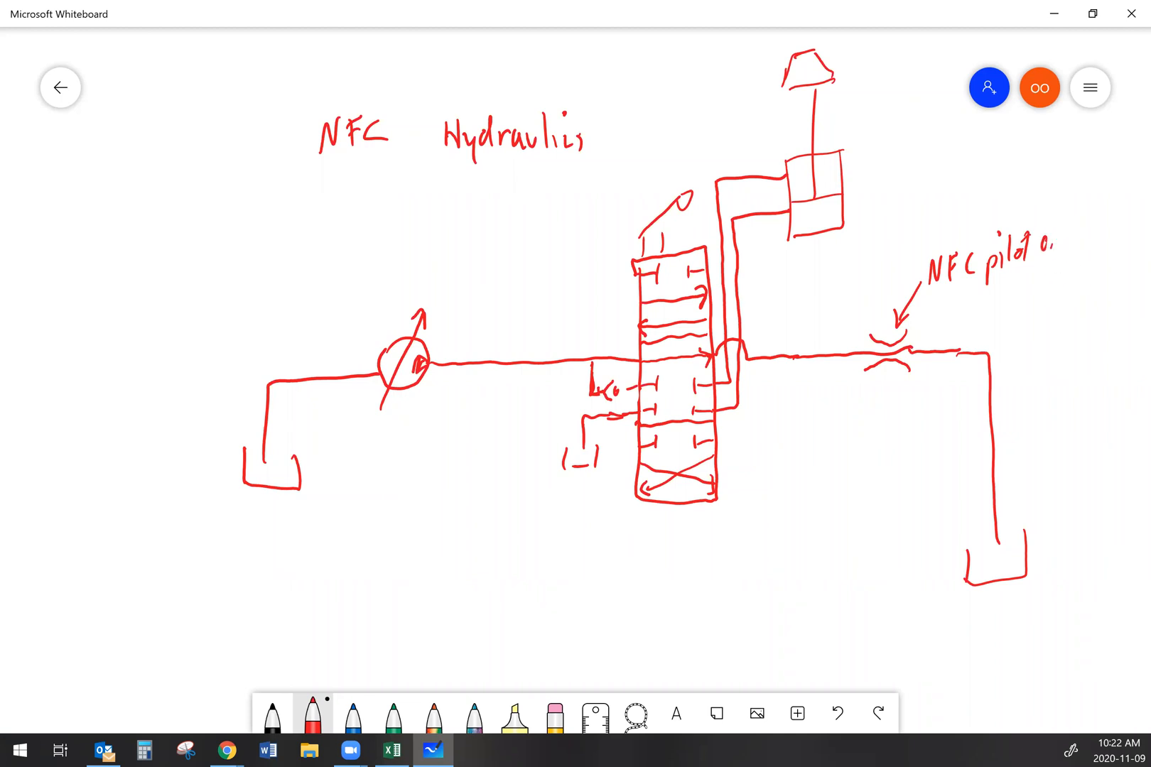
type("orifice")
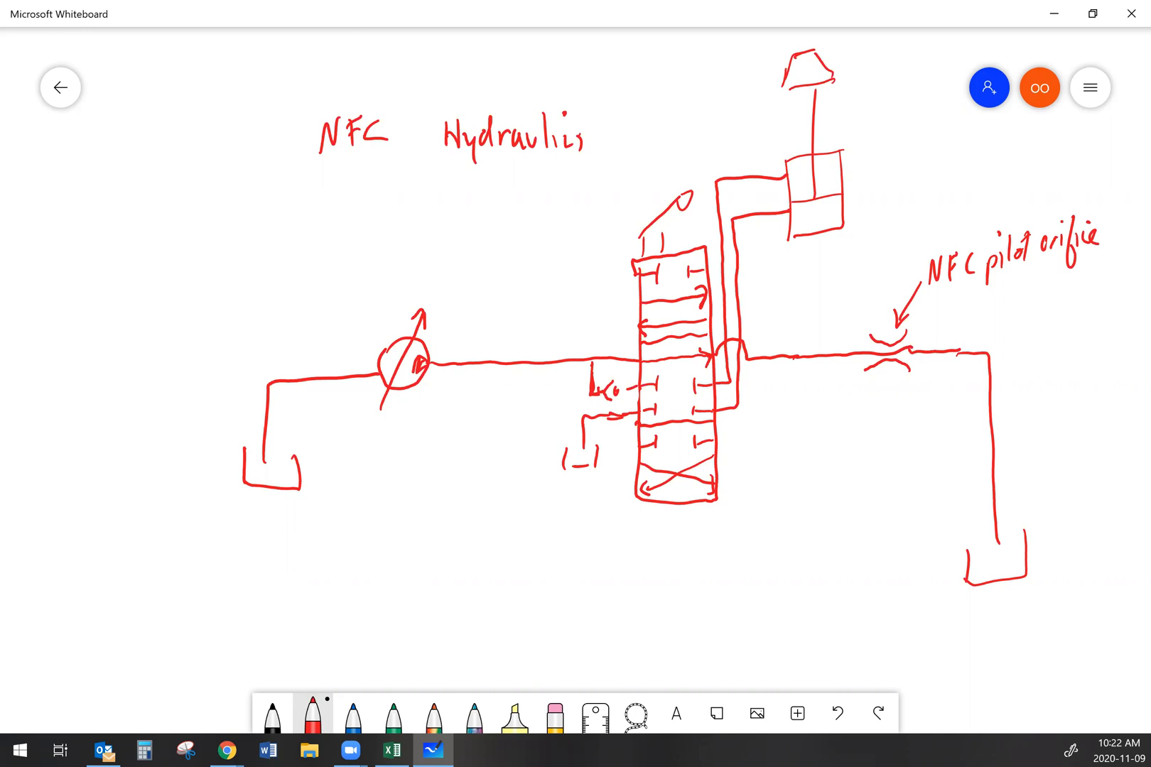
left_click_drag(782, 359, 782, 503)
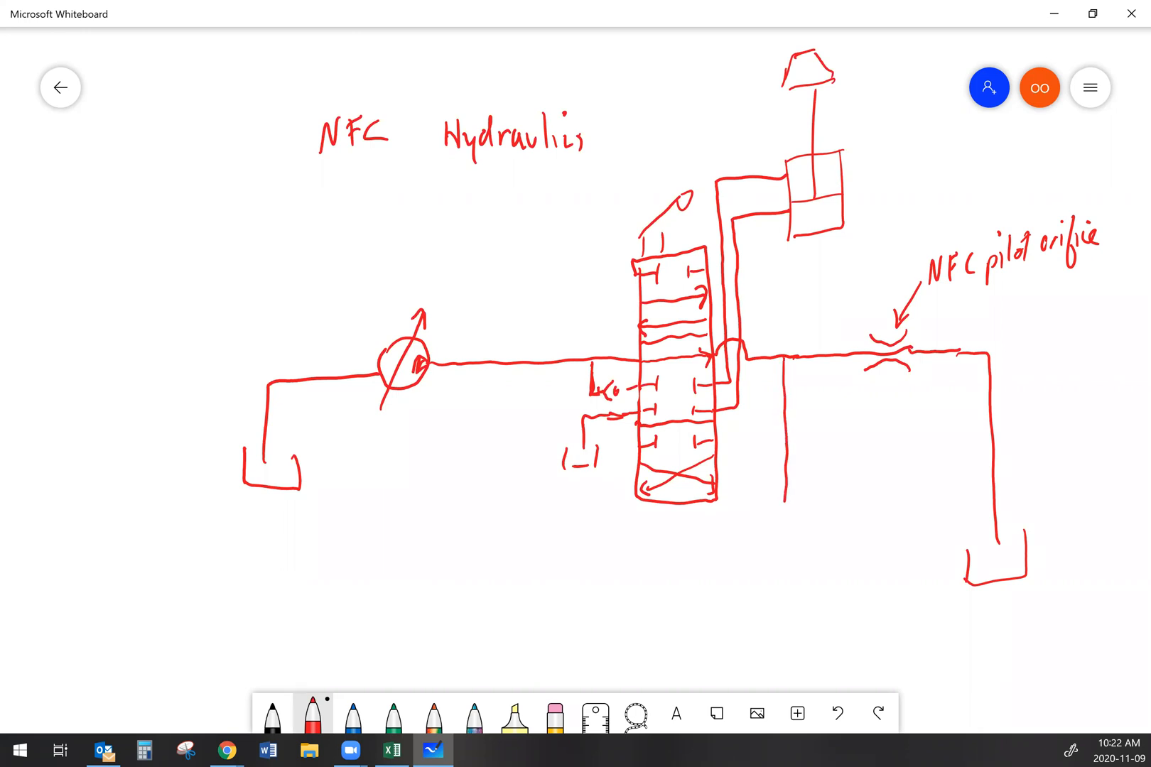
Draw the return loop under the valve and the pilot line over the pump labelled 'NFC pilot', then choose black ink.
left_click_drag(499, 385, 782, 547)
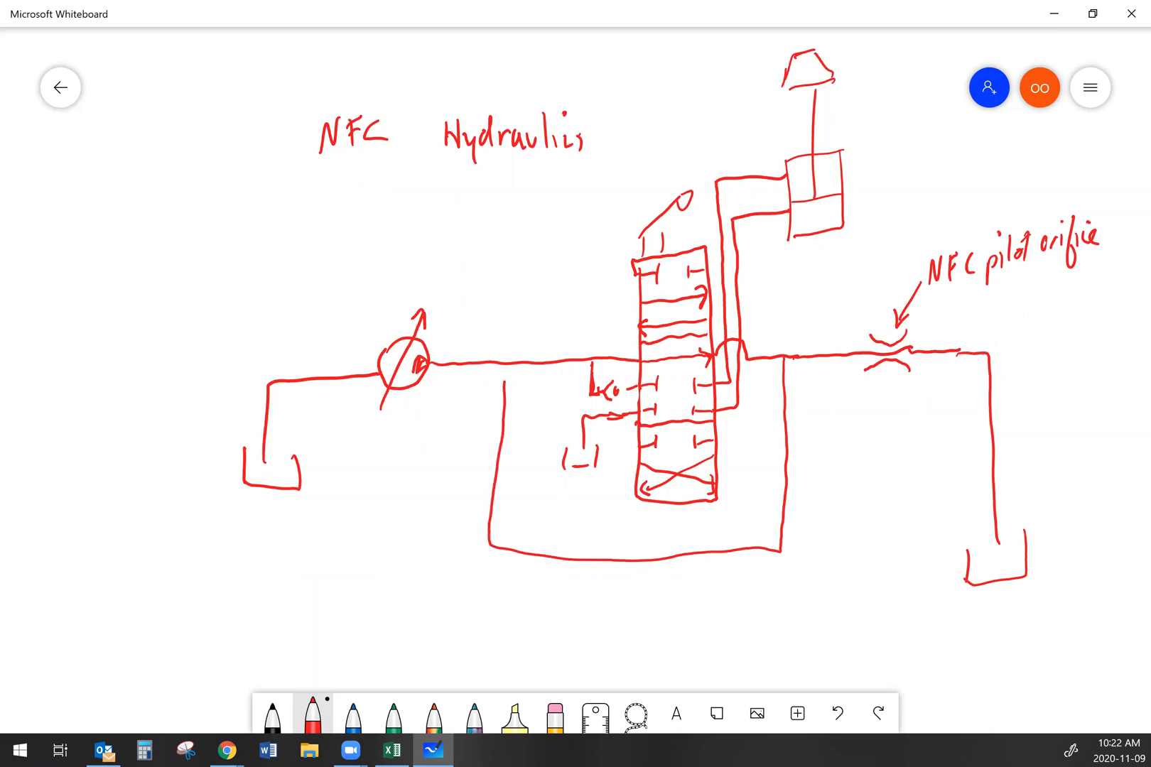
left_click_drag(507, 365, 400, 261)
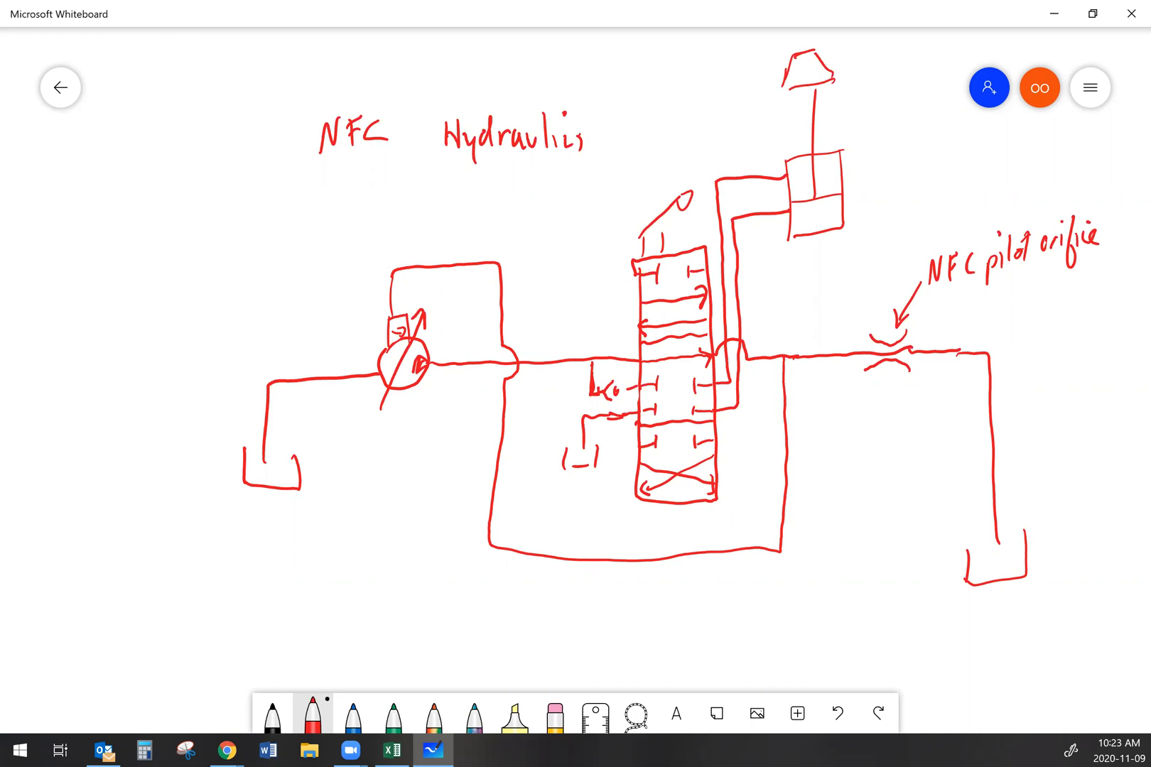
left_click_drag(449, 206, 449, 234)
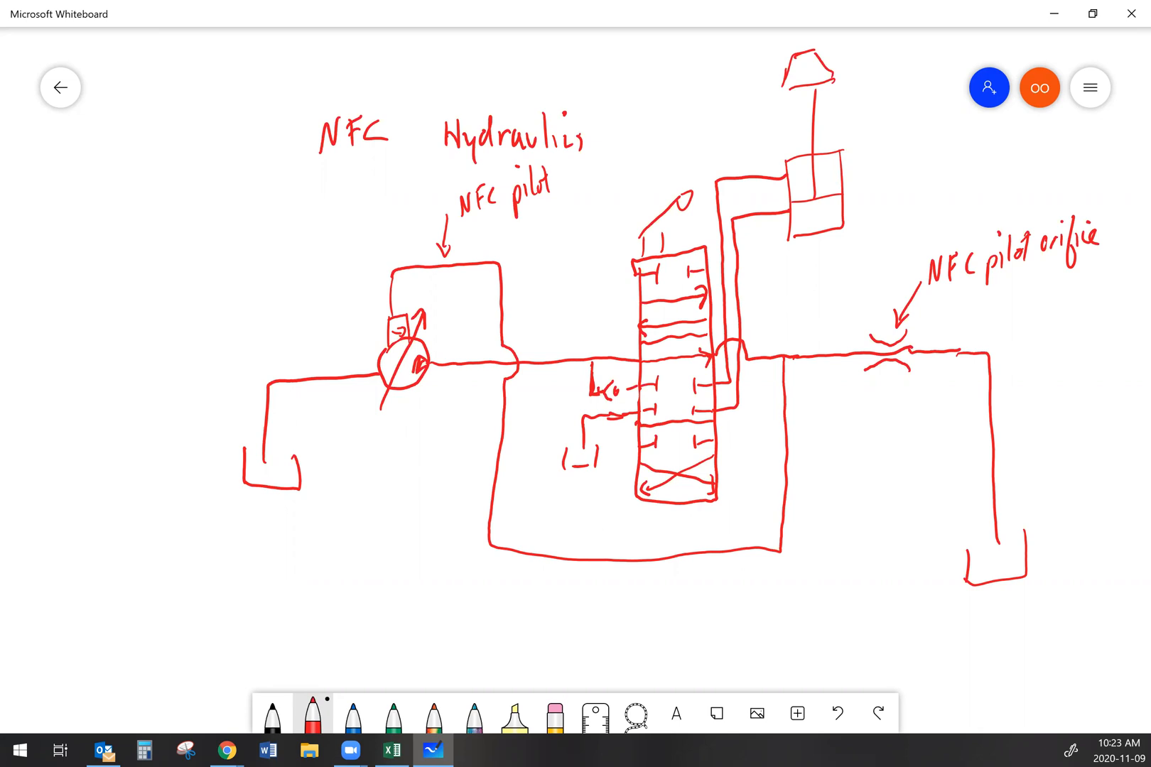
left_click(273, 719)
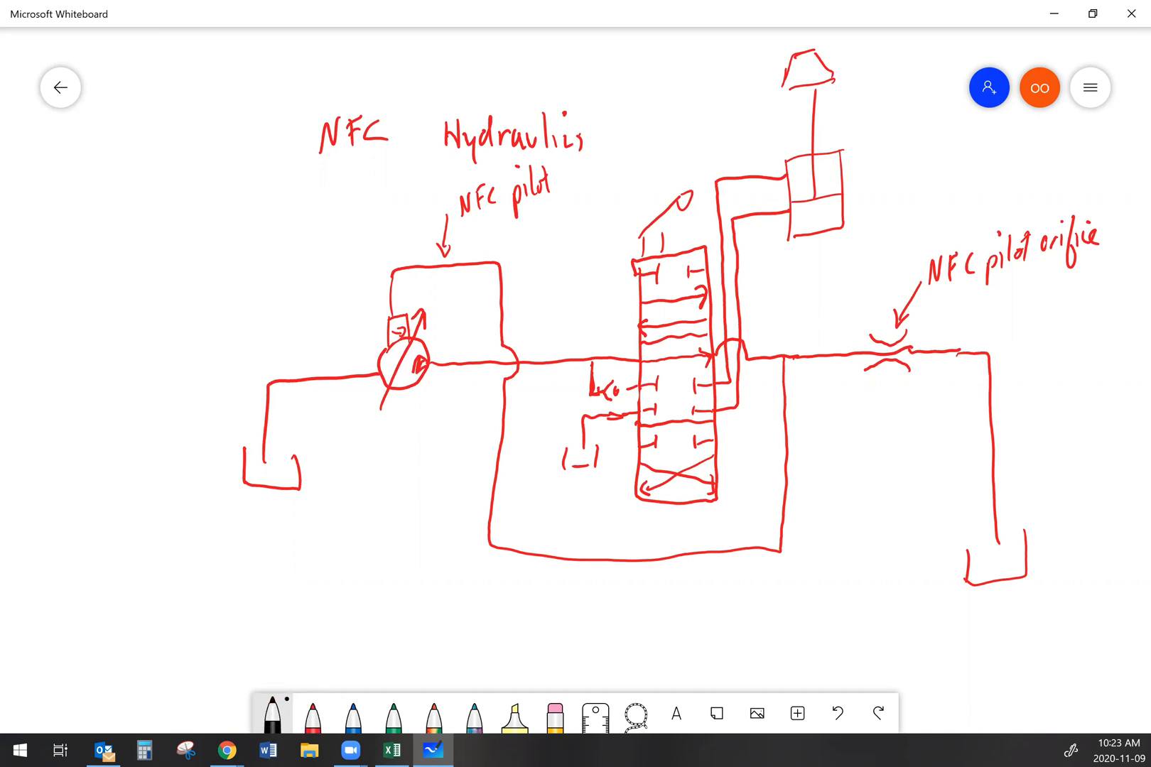
Draw black PSI-versus-Flow axes titled NFC and black arrows pointing at the valve and the orifice.
left_click_drag(100, 159, 270, 302)
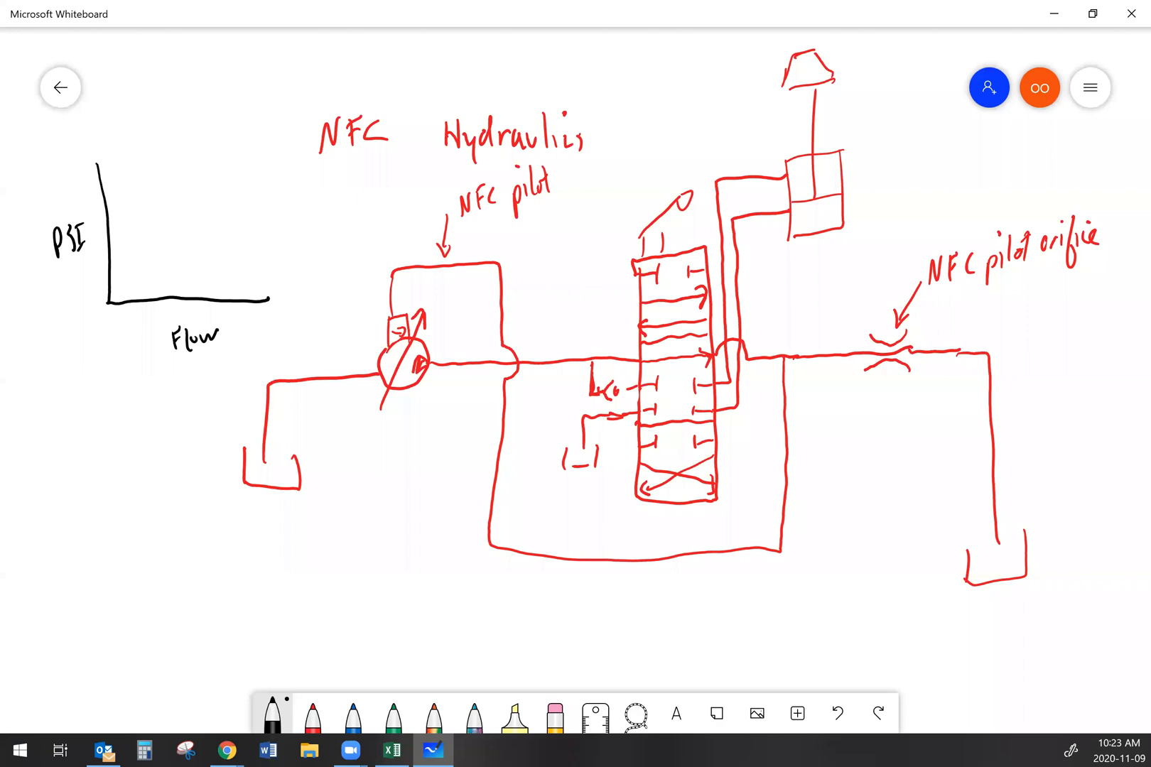
left_click_drag(665, 118, 668, 165)
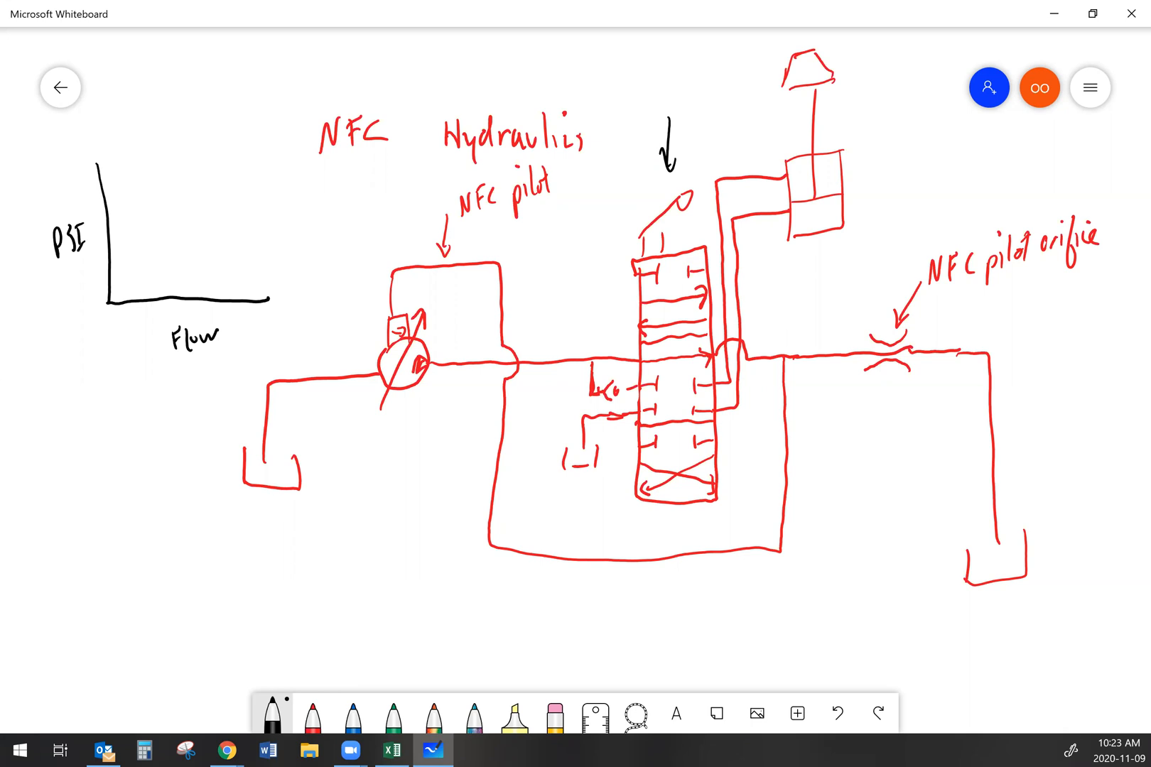
left_click_drag(882, 397, 892, 371)
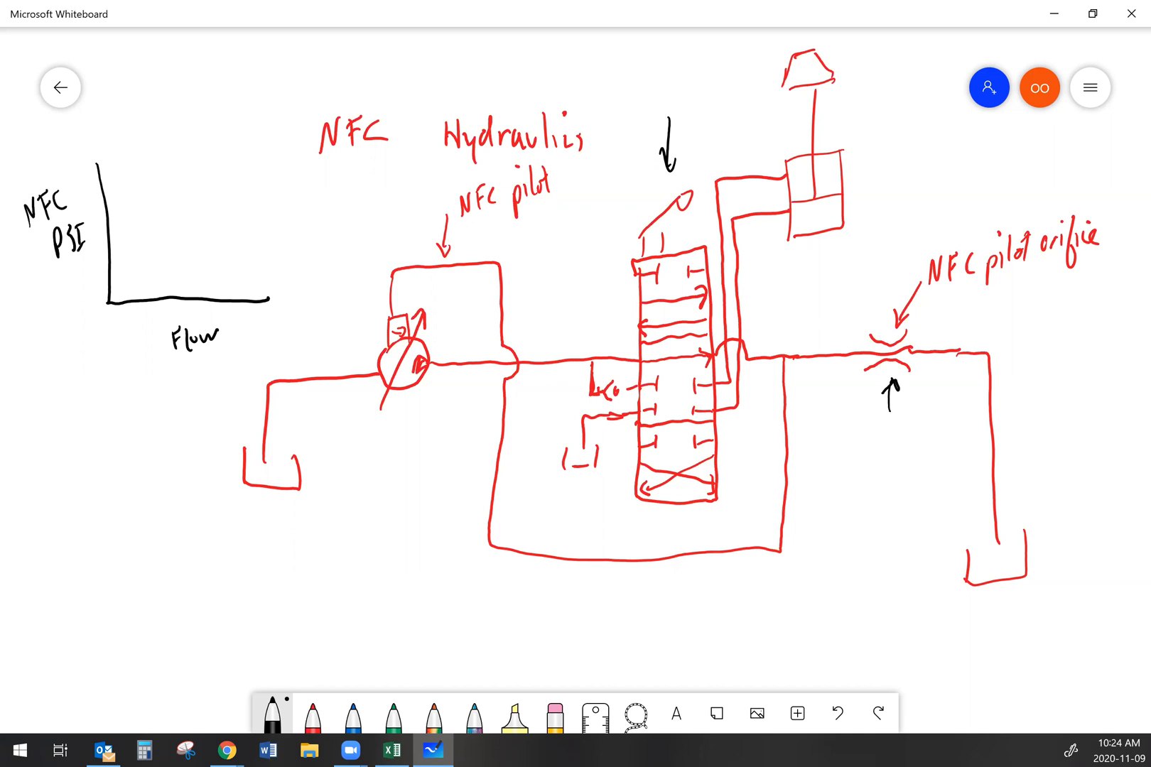
left_click(108, 167)
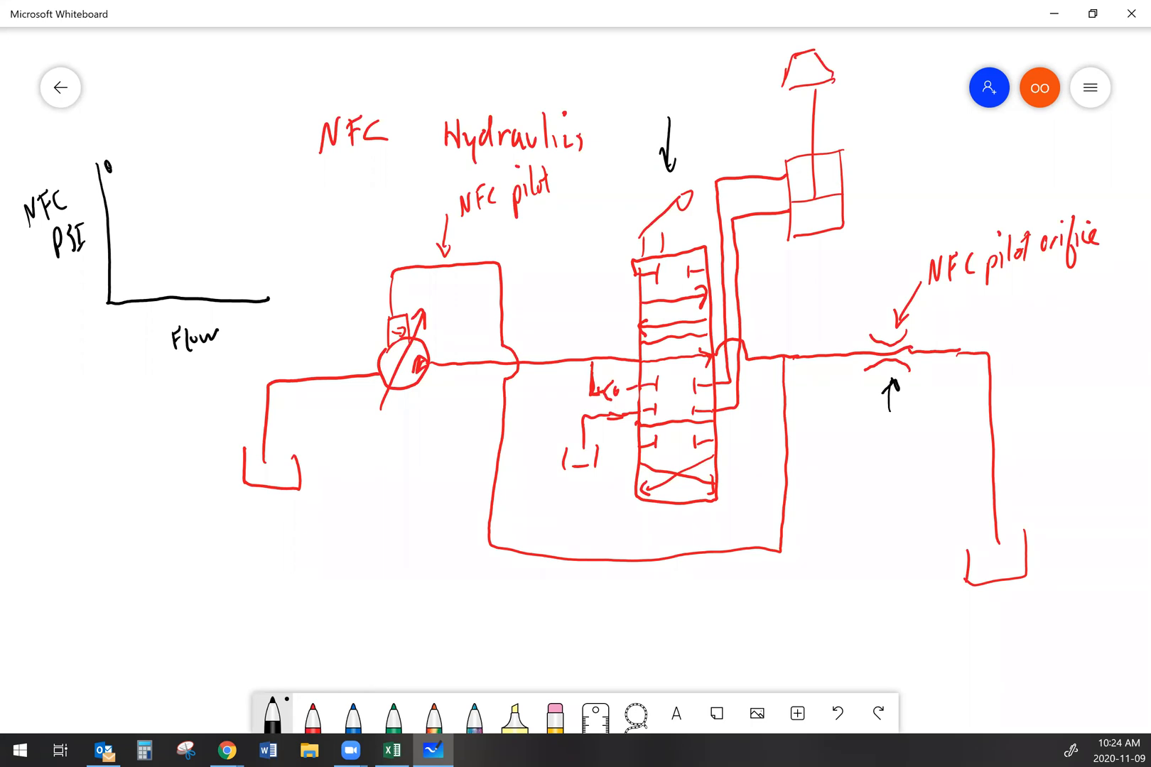
Label the valve arrow 'DCV' and erase the arrow and tick below the pilot orifice.
type("PCV")
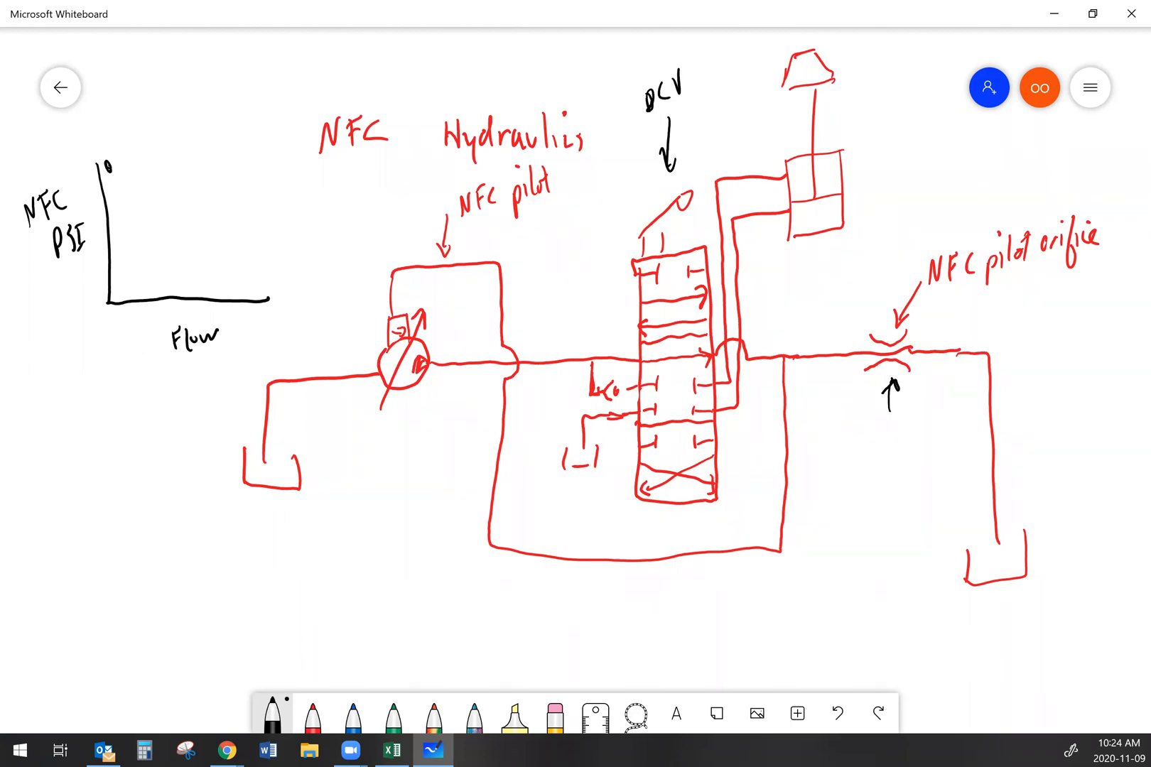
left_click_drag(888, 422, 911, 411)
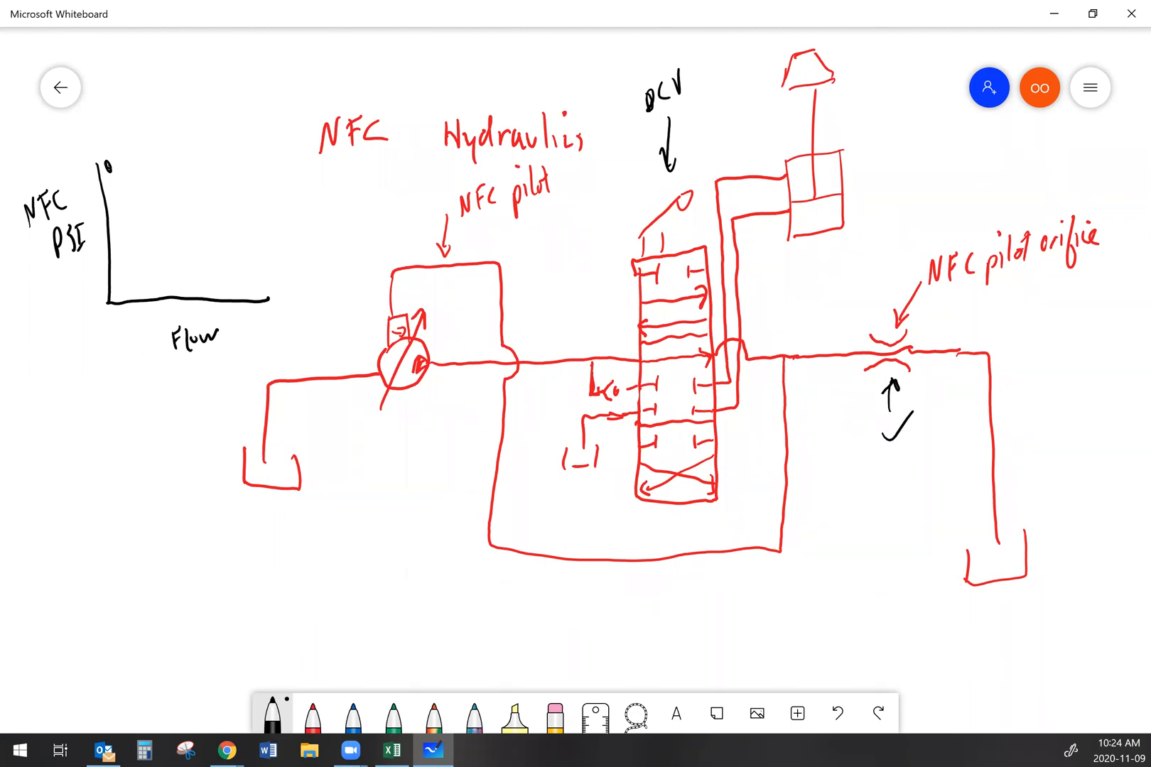
left_click(881, 404)
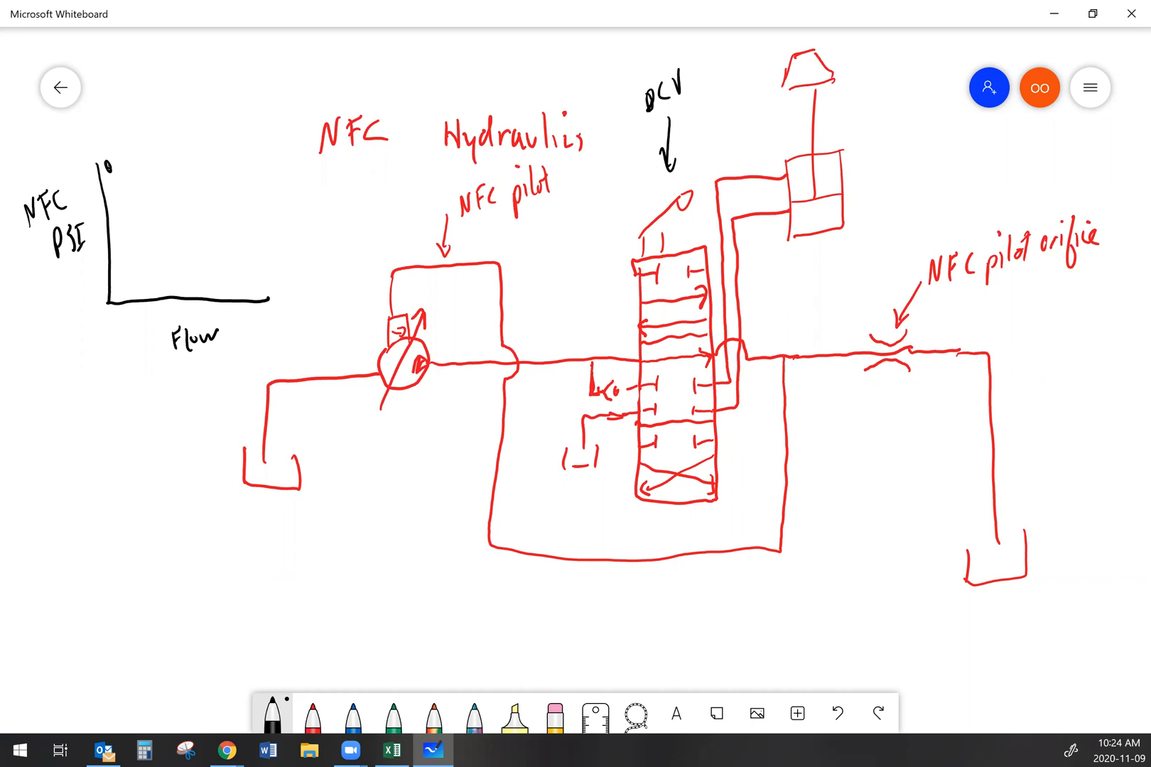
Plot a black falling curve and a red sharply rising curve with a 'Pump stroke' note on the NFC graph.
left_click_drag(113, 160, 180, 260)
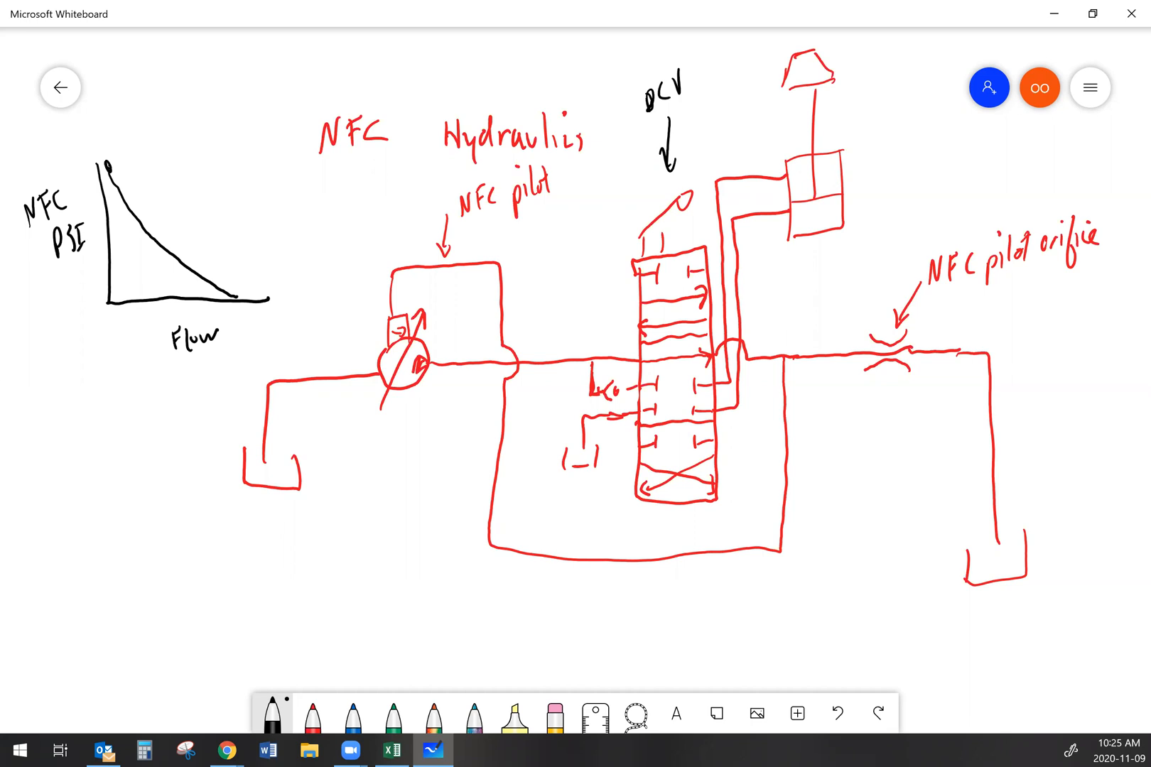
left_click(313, 723)
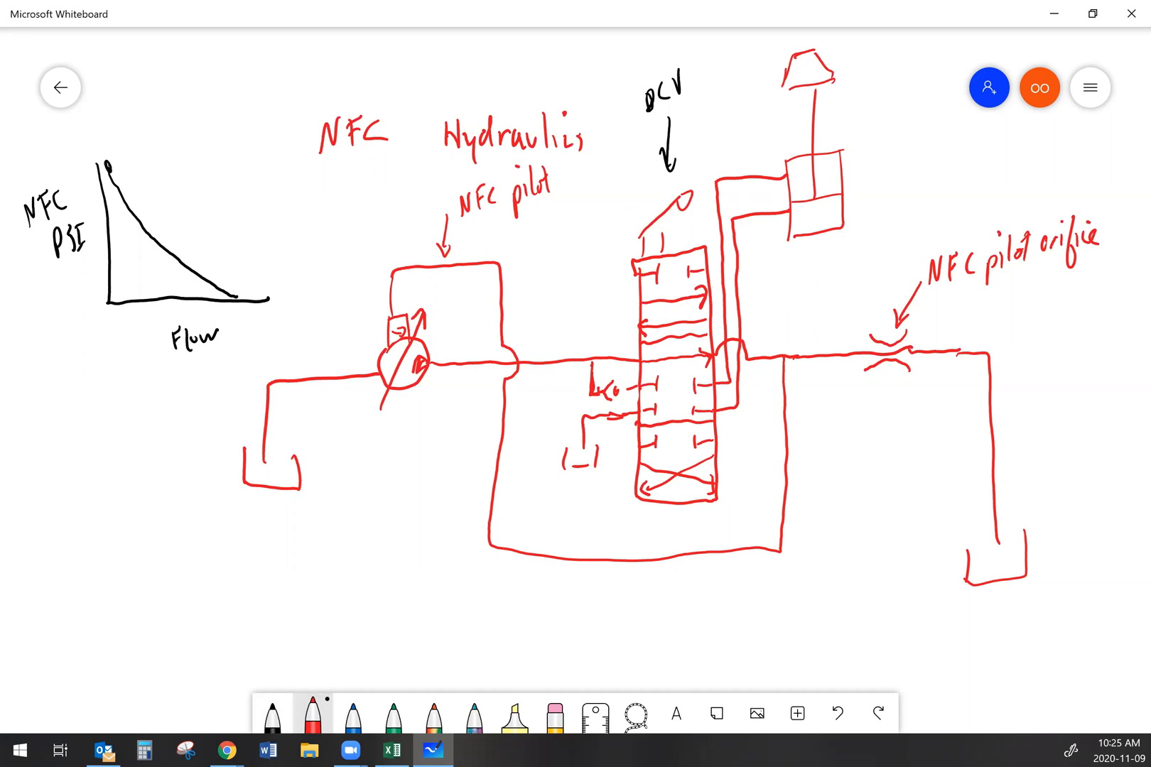
left_click_drag(109, 294, 206, 239)
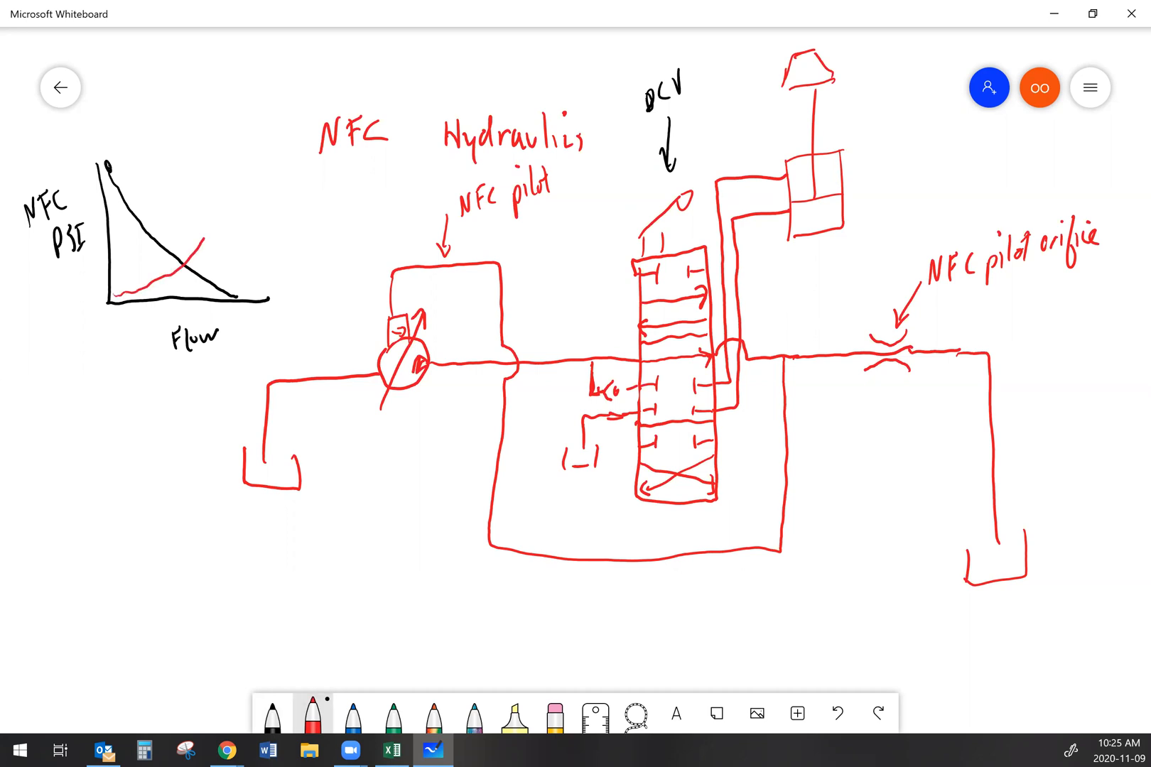
left_click_drag(190, 250, 242, 169)
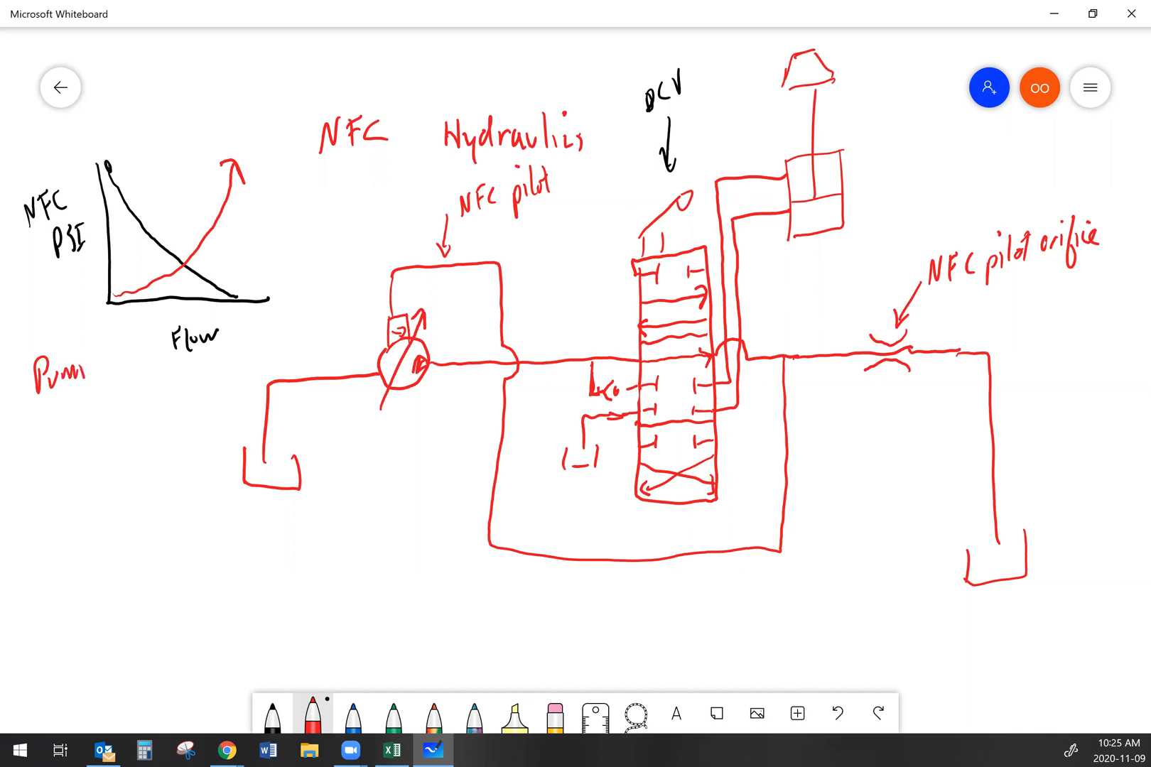
type("std")
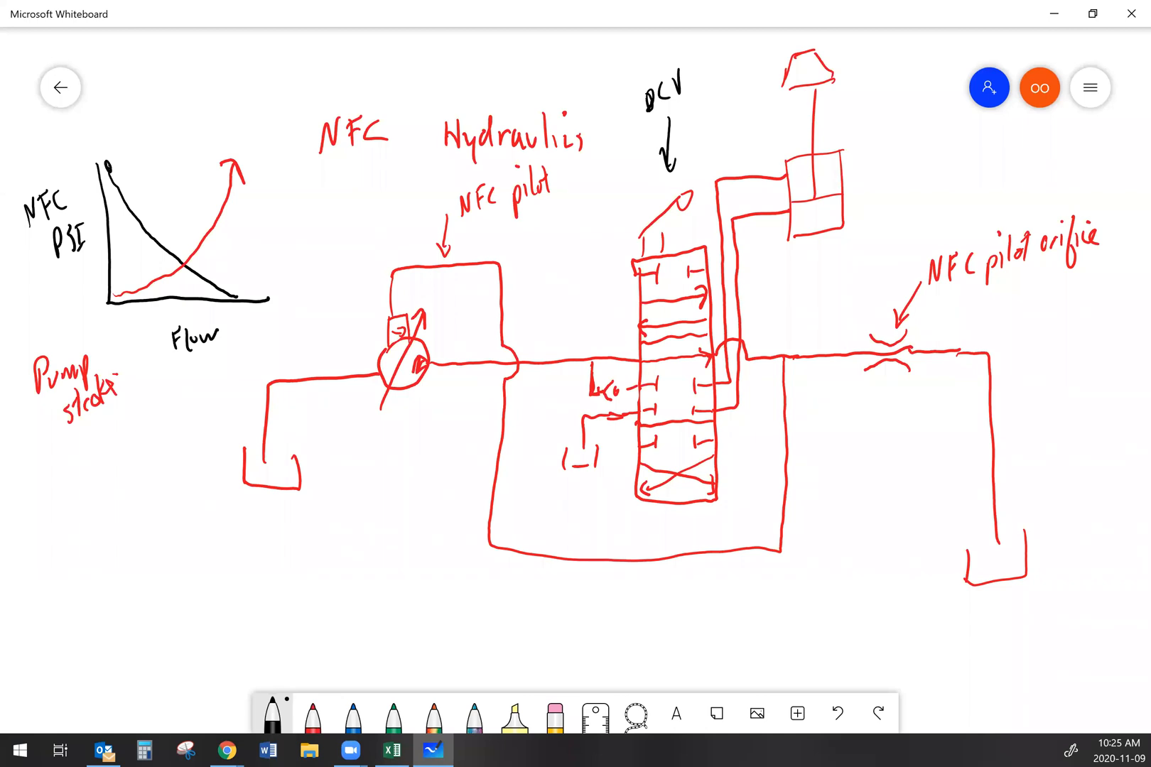
Underline the PSI axis label and return to red ink.
left_click_drag(44, 253, 81, 253)
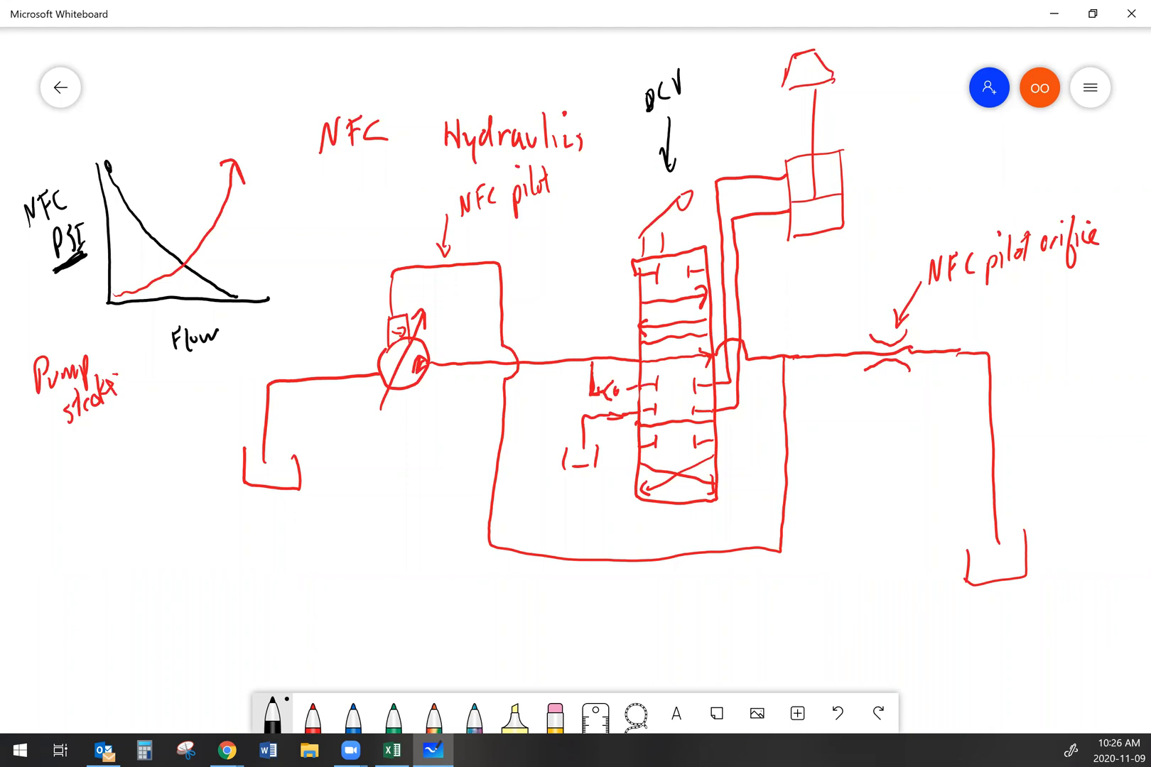
left_click(313, 722)
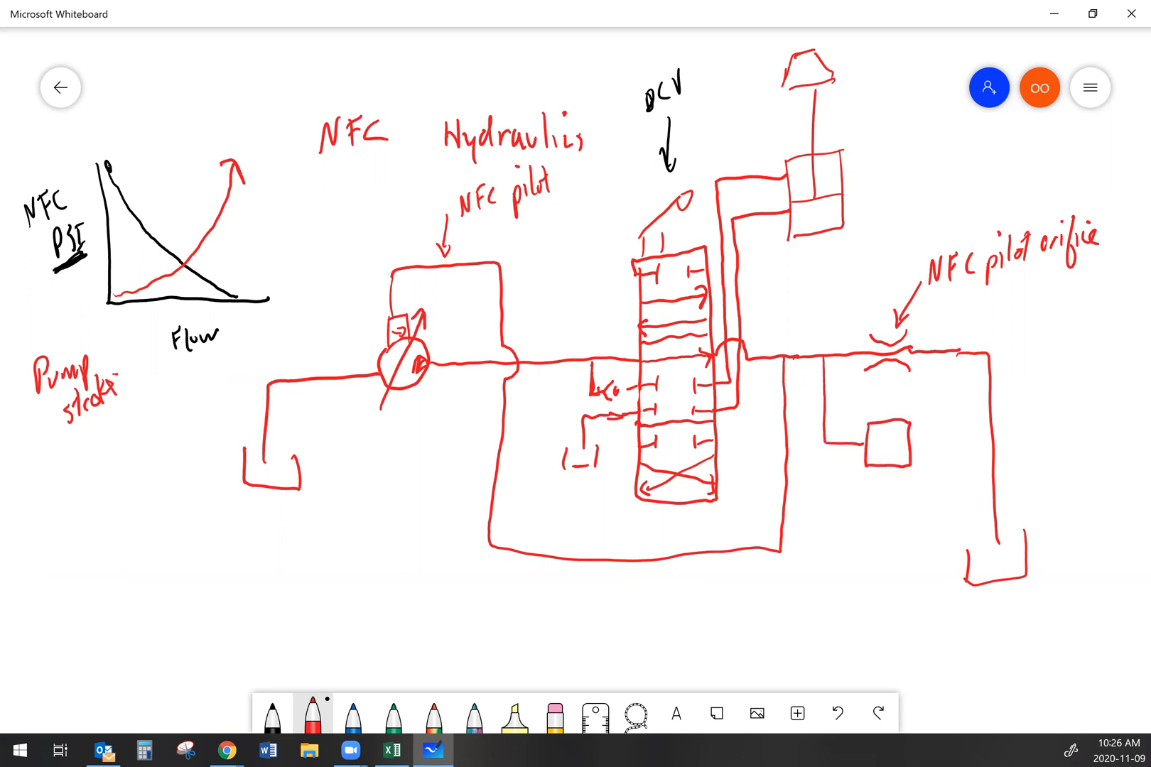
Add the 'NFC Relief' label with its arrow to the valve in the branch below the pilot orifice.
left_click_drag(844, 441, 911, 441)
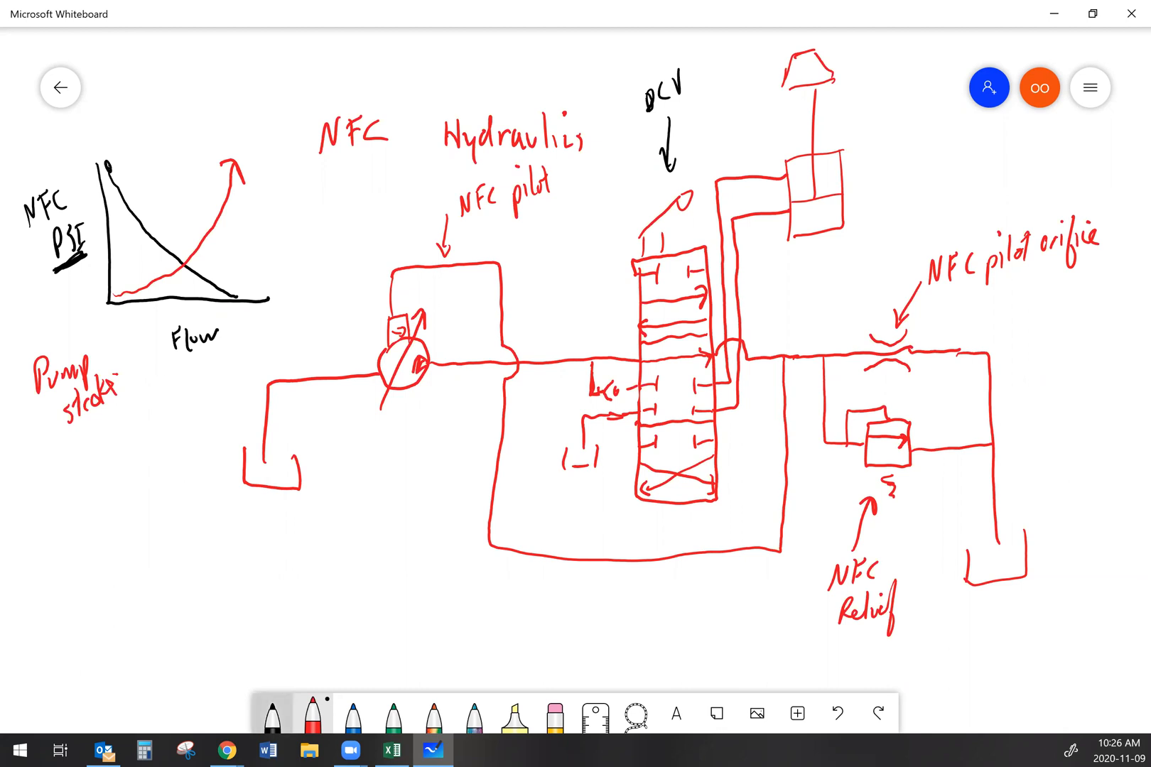
left_click(273, 722)
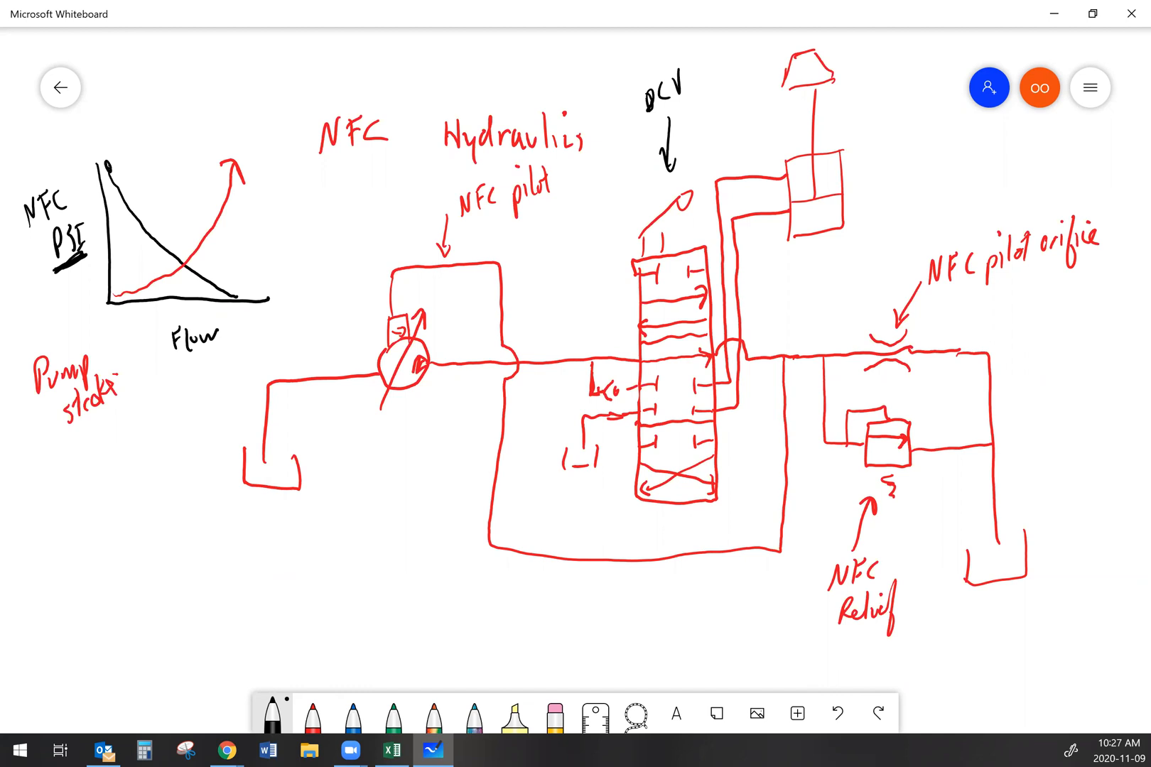
Draw a black pressure line with an arrow at the pump outlet and label it 'Pump psi'.
left_click_drag(402, 275, 486, 363)
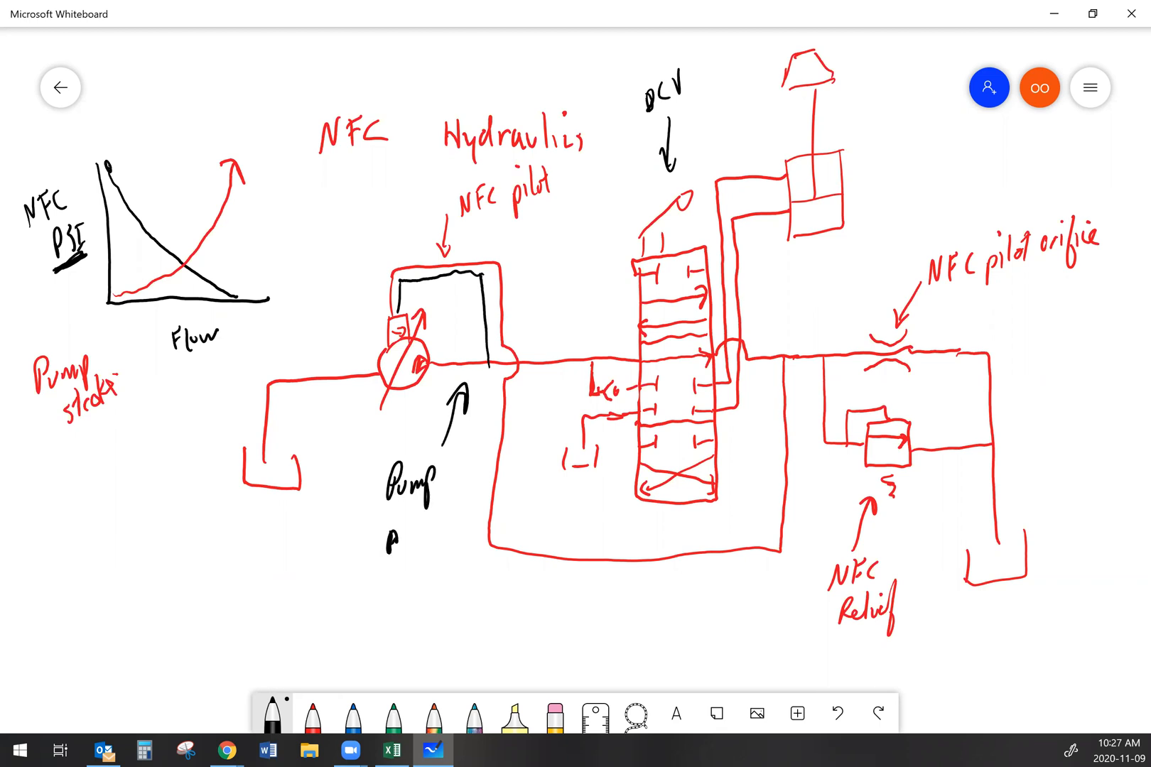
type("psi")
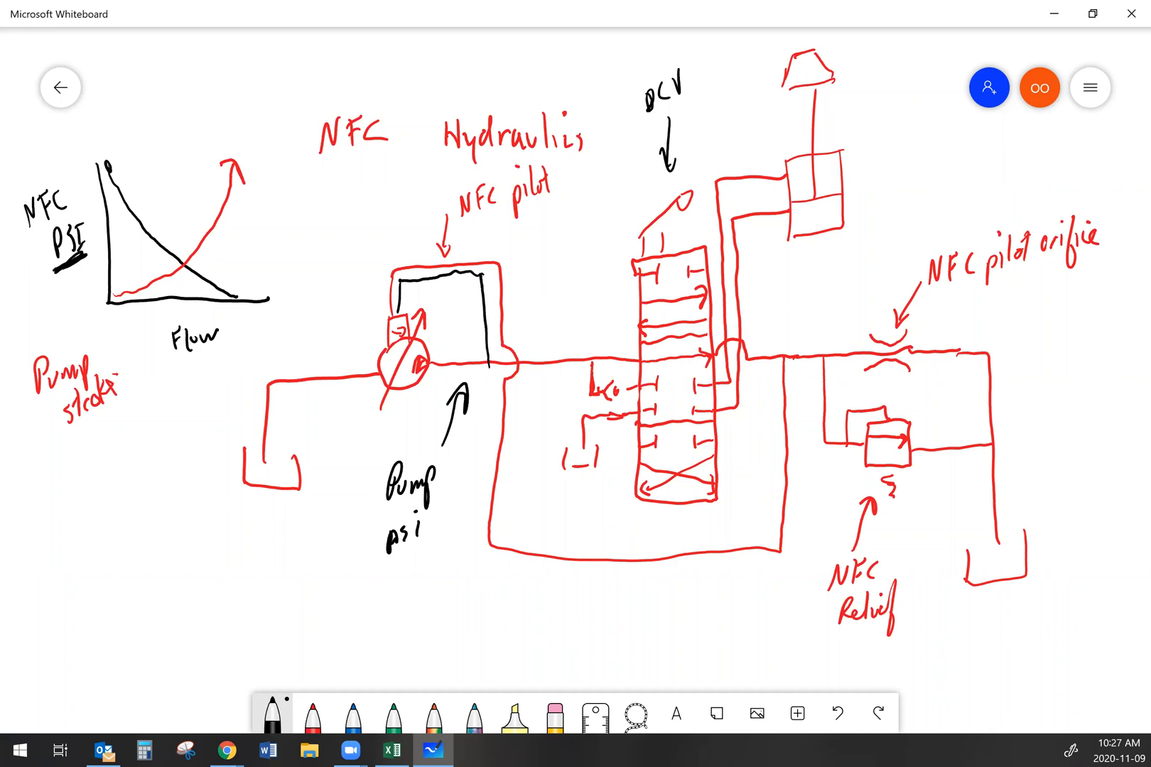
left_click(351, 718)
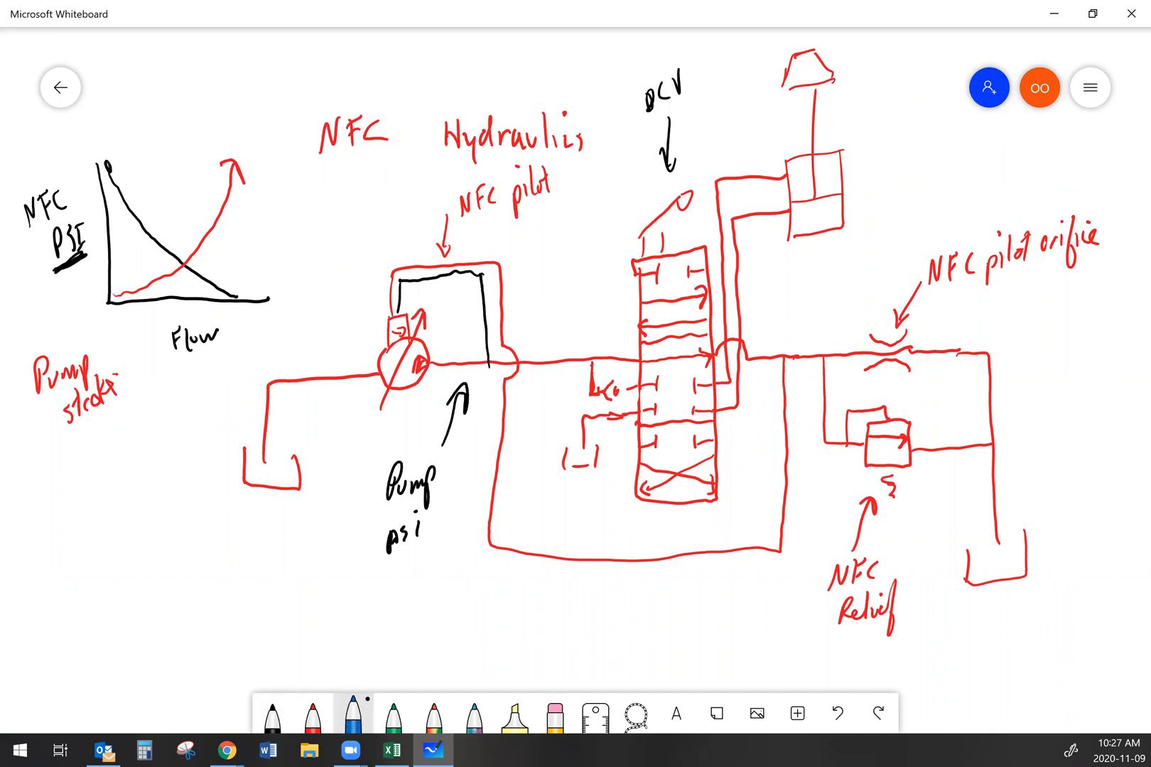
Draw lower-left axes with a blue 'Flow' curve and a red 'Psi' curve, shading the DCV ends red.
left_click_drag(33, 499, 133, 665)
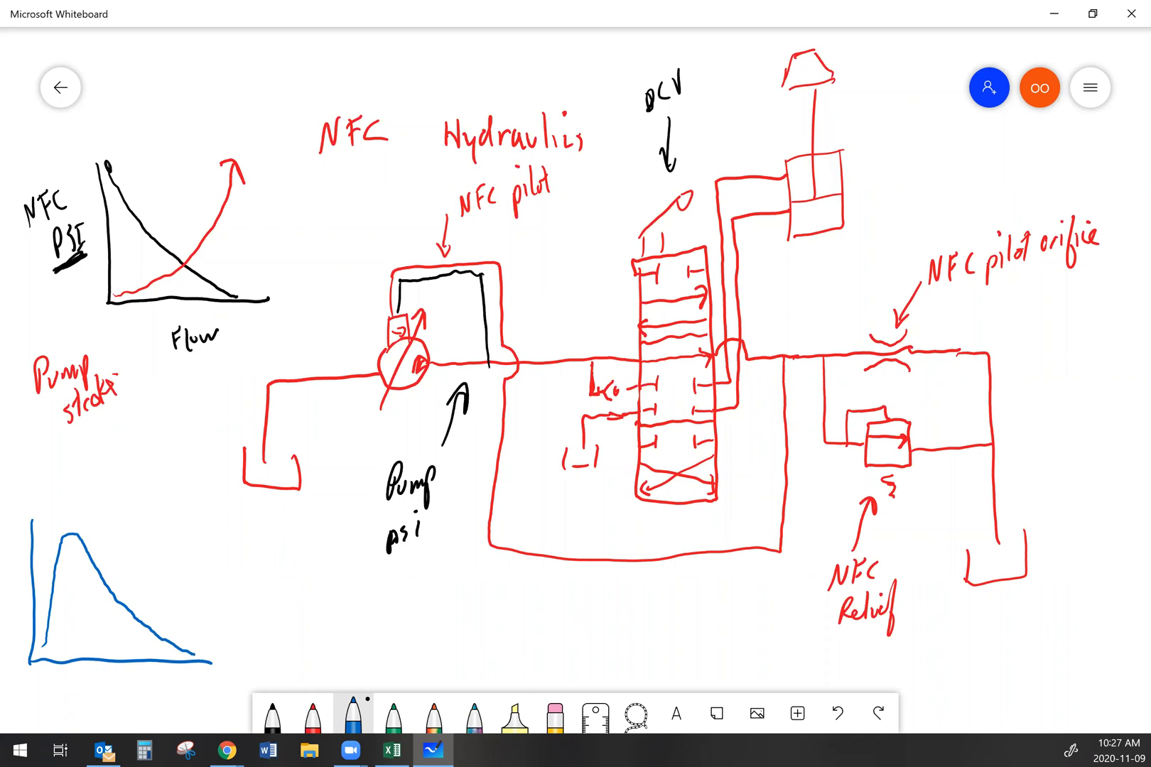
type("Flow")
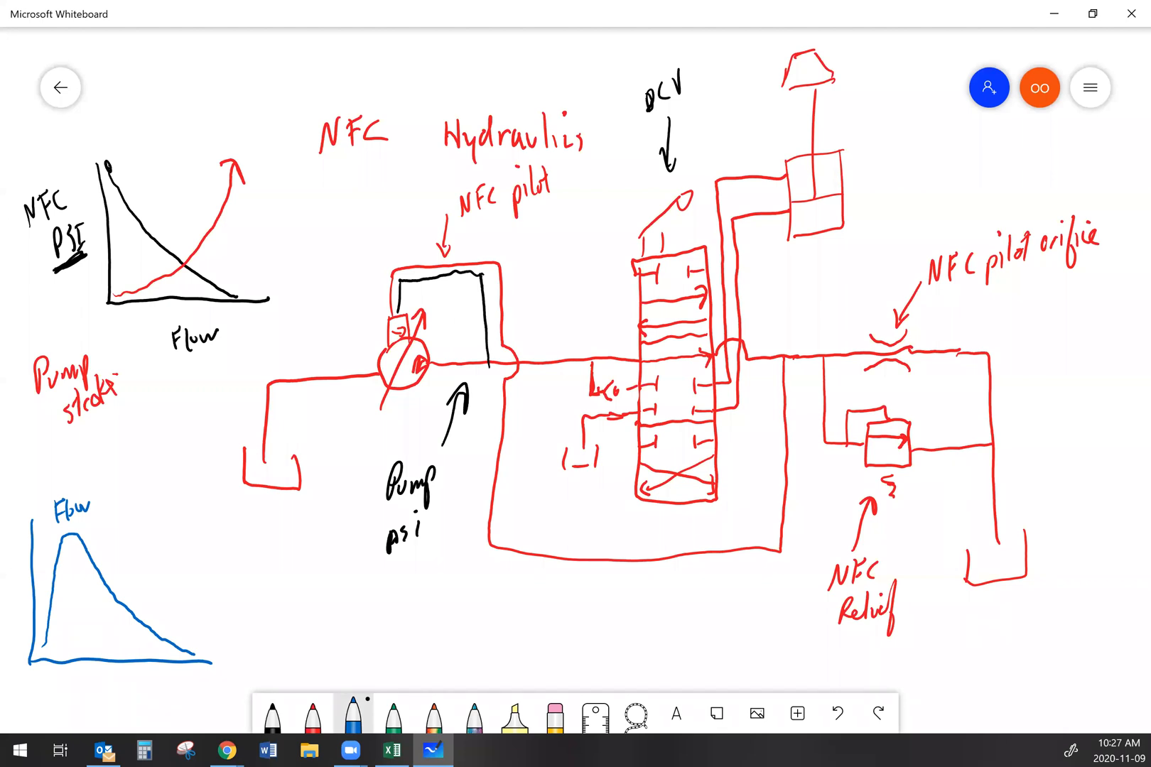
left_click(310, 719)
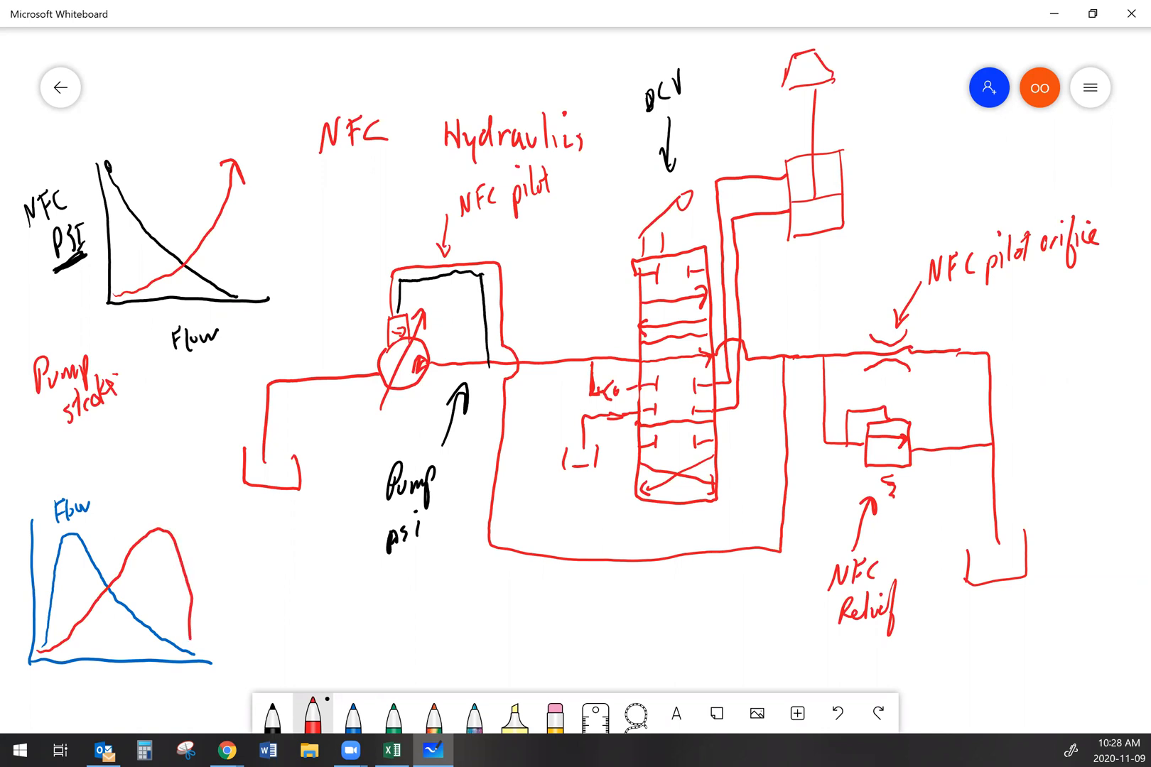
type("Psi")
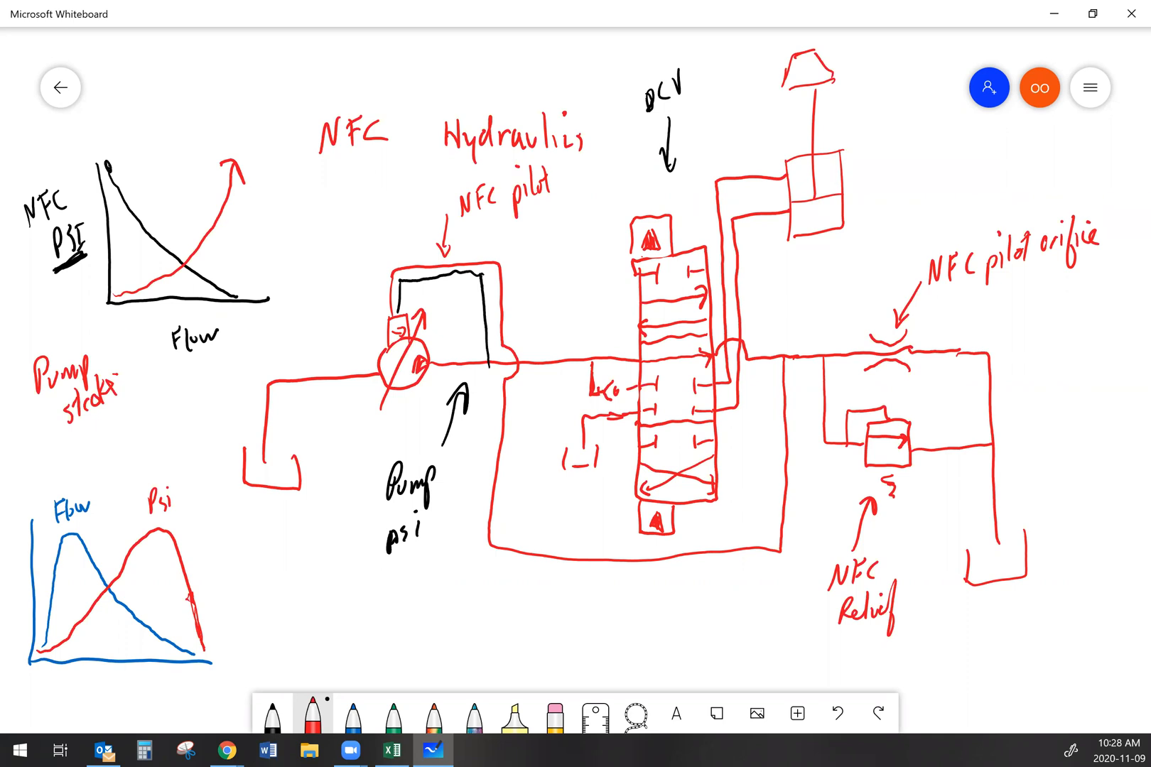
Draw a green line above the DCV and label it 'Pilot'.
left_click(392, 721)
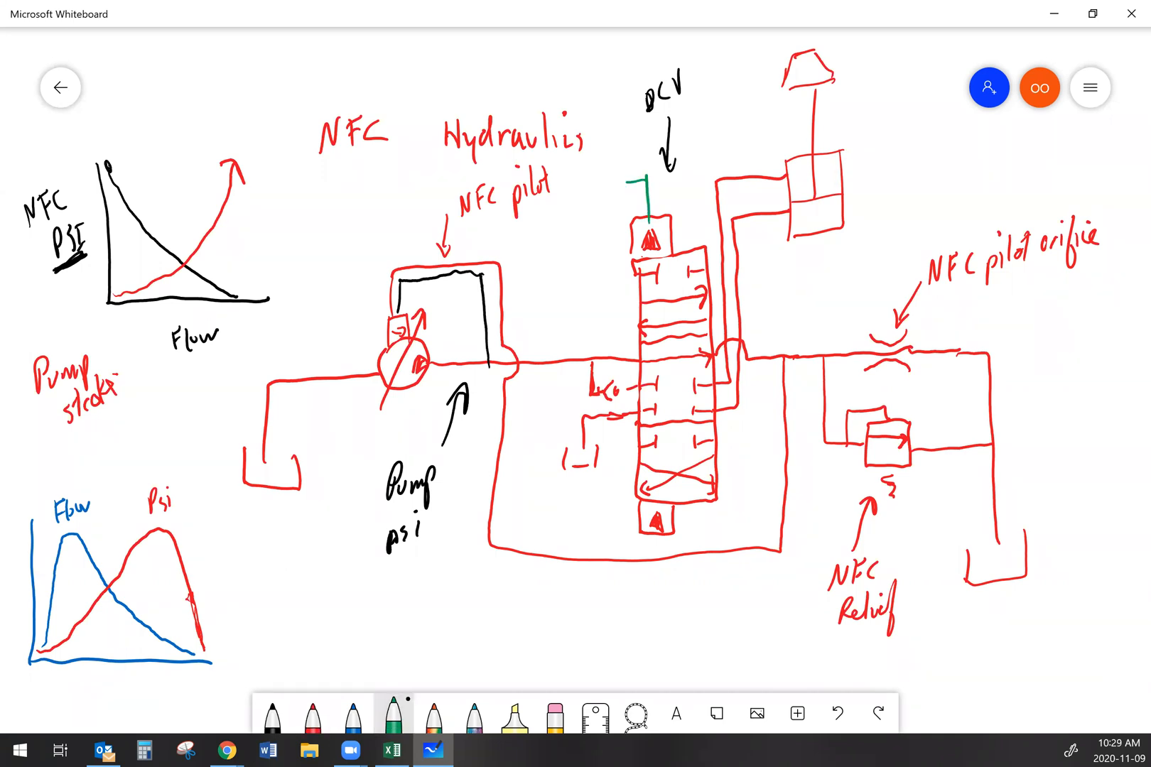
type("Pilot")
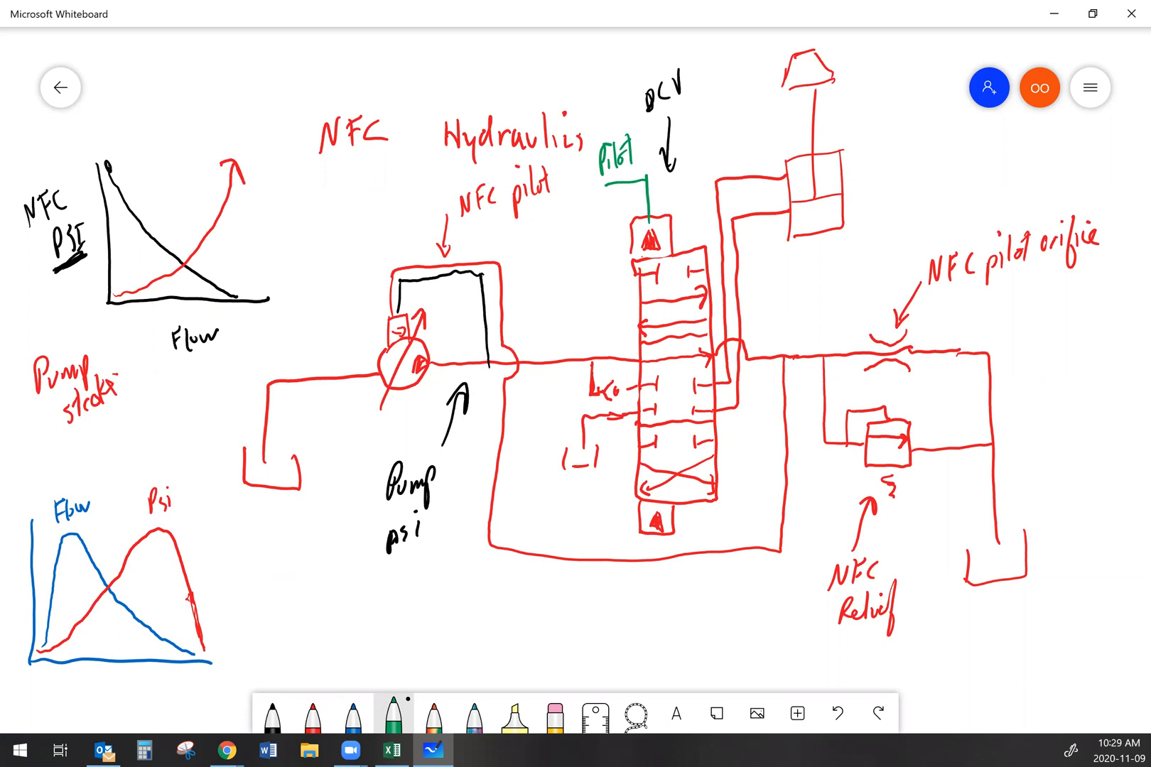
Draw a green circle under NFC with lines leading out to a small valve symbol.
left_click_drag(330, 169, 345, 184)
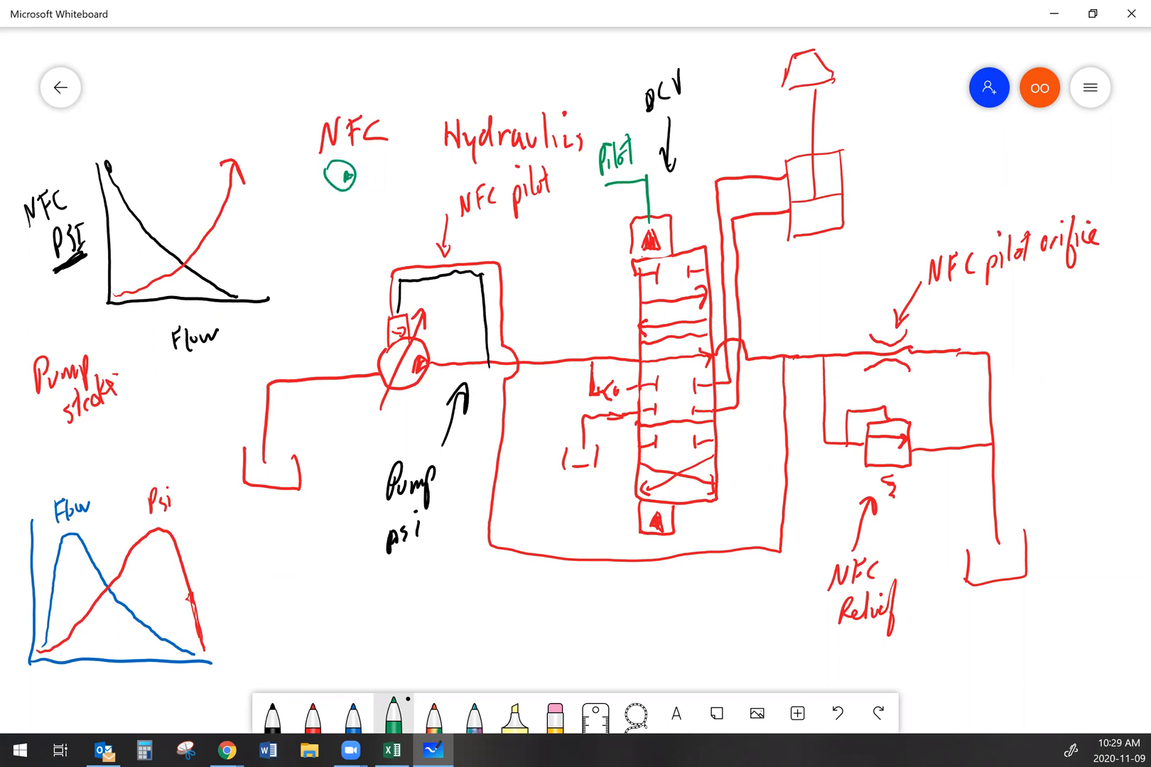
left_click_drag(345, 176, 275, 359)
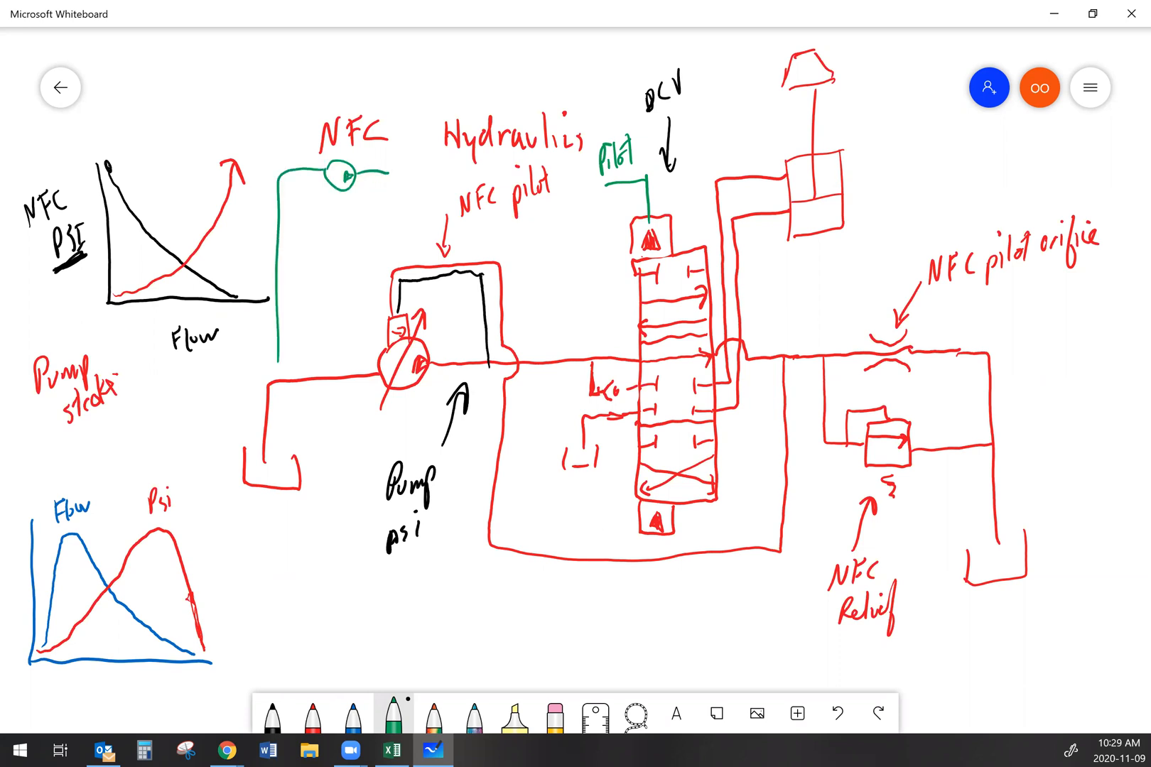
left_click_drag(371, 208, 415, 232)
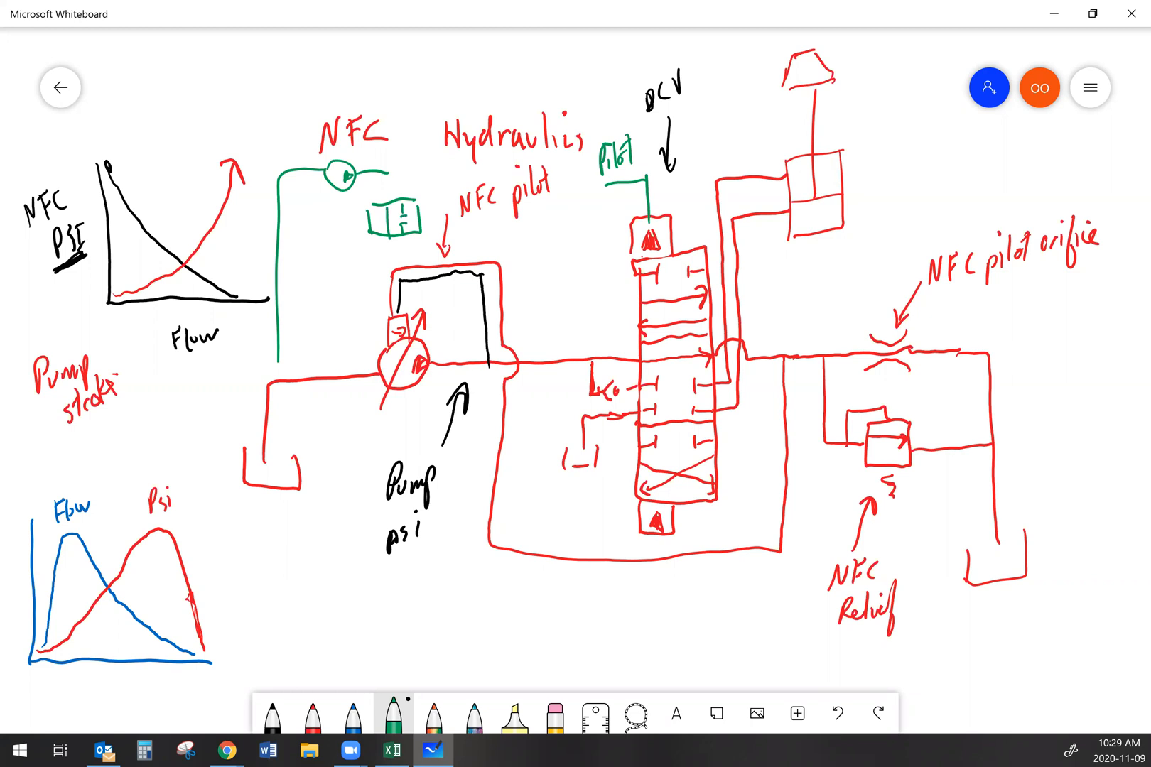
Connect the green valve to the pilot line, run it down to the pump and label the valve 'PSV'.
left_click_drag(367, 213, 411, 220)
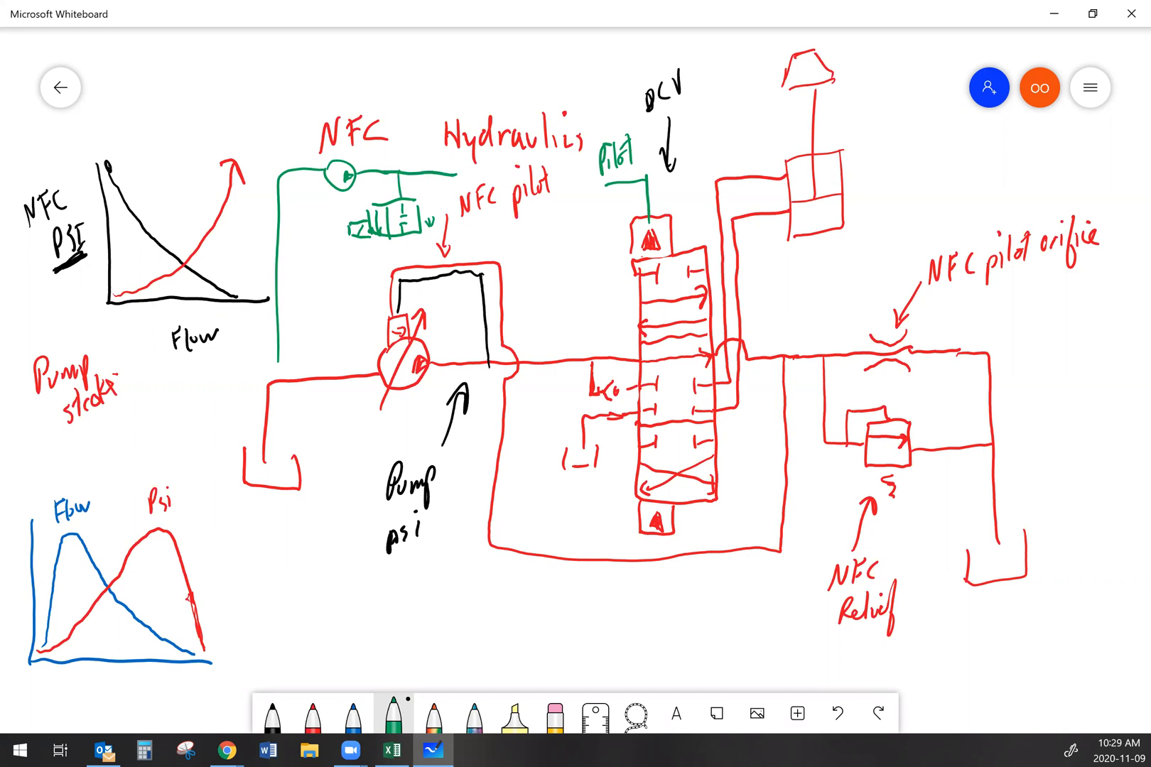
left_click_drag(402, 243, 402, 323)
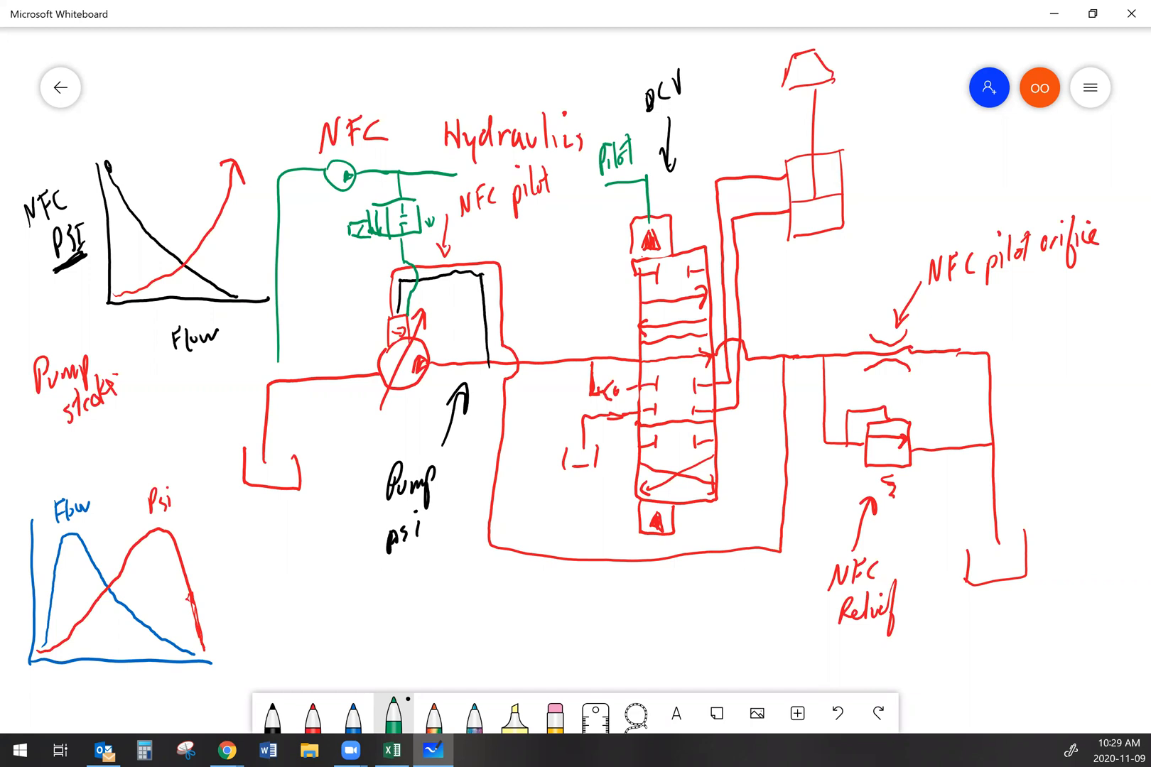
type("PSI")
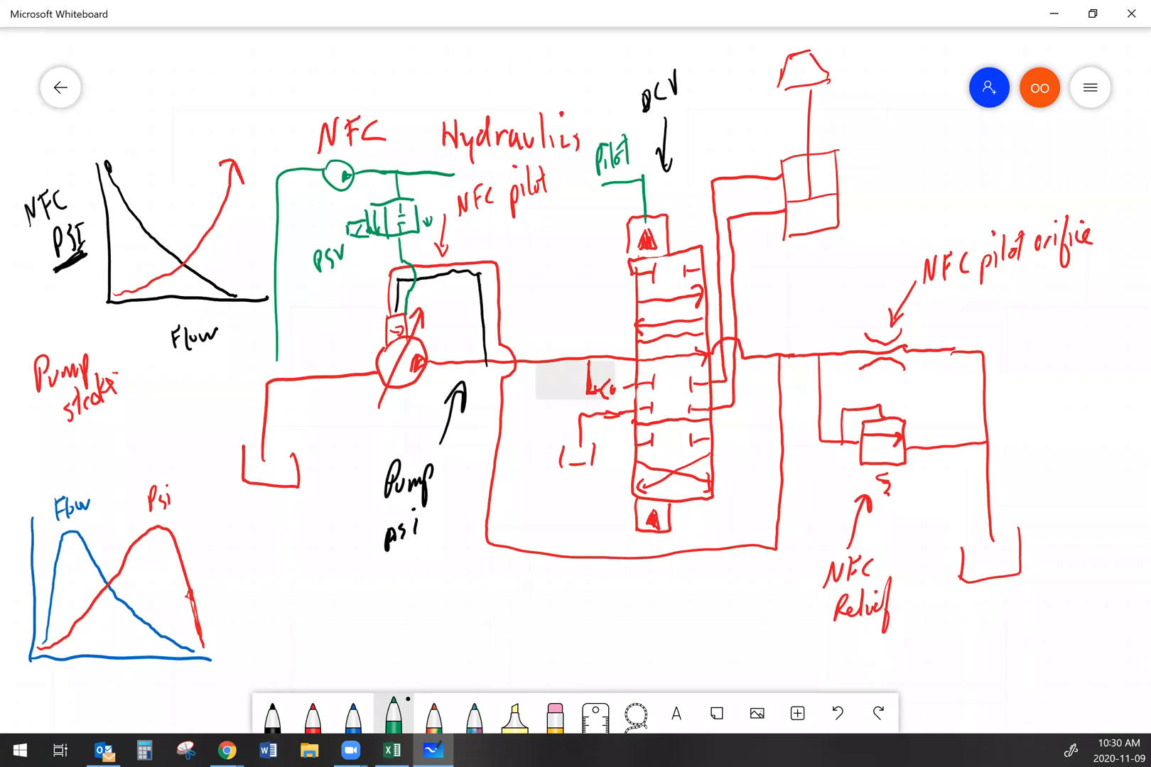
scroll("down", 3)
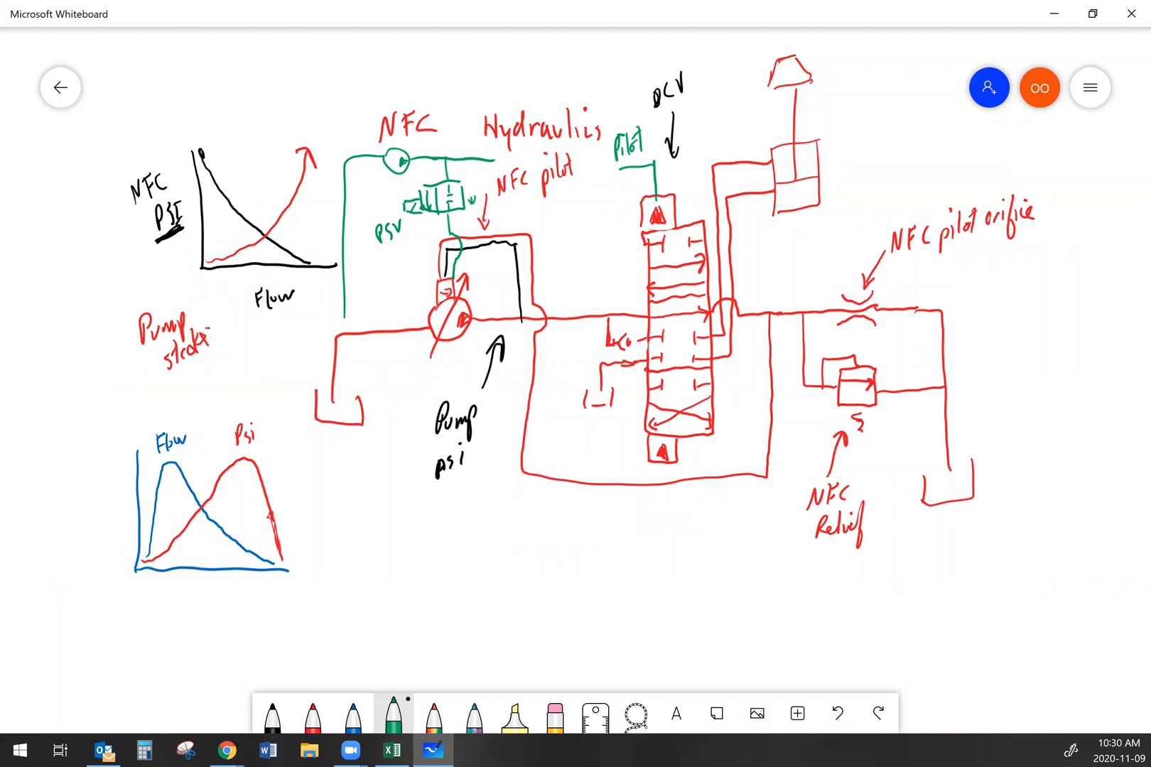
left_click(271, 720)
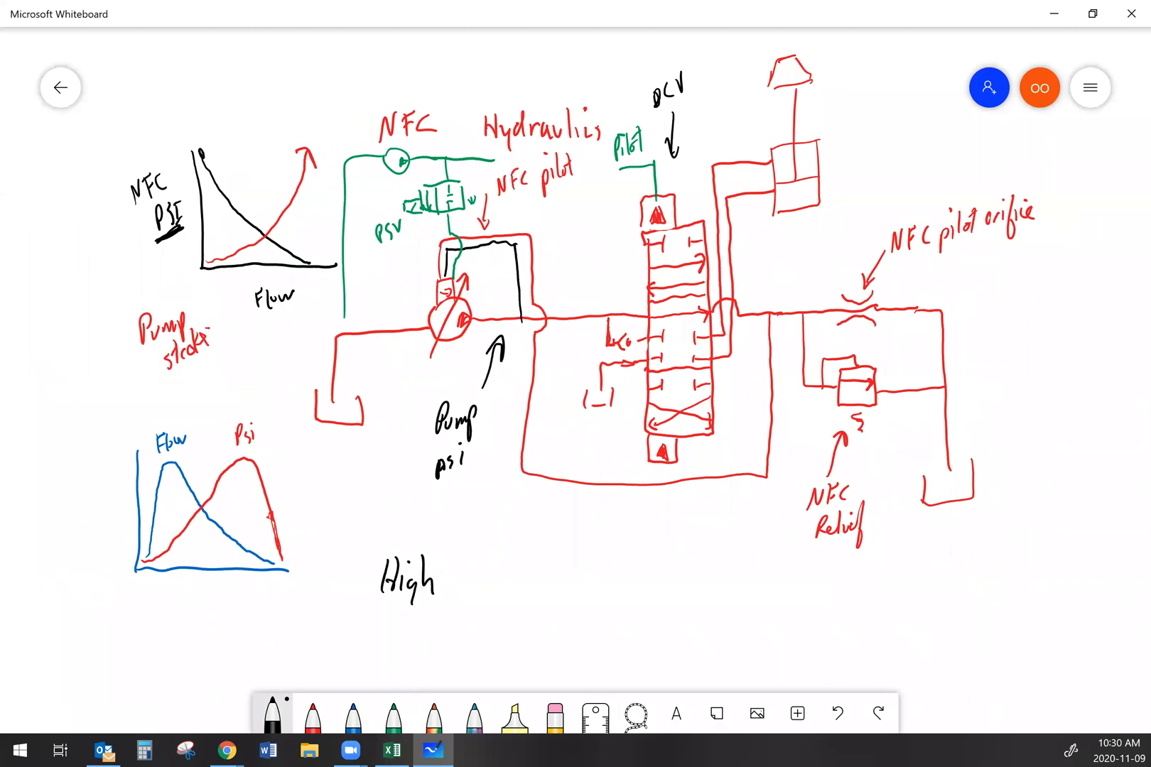
Handwrite 'High psi signal to regulator = destroke' in black below the diagram.
type("psi s")
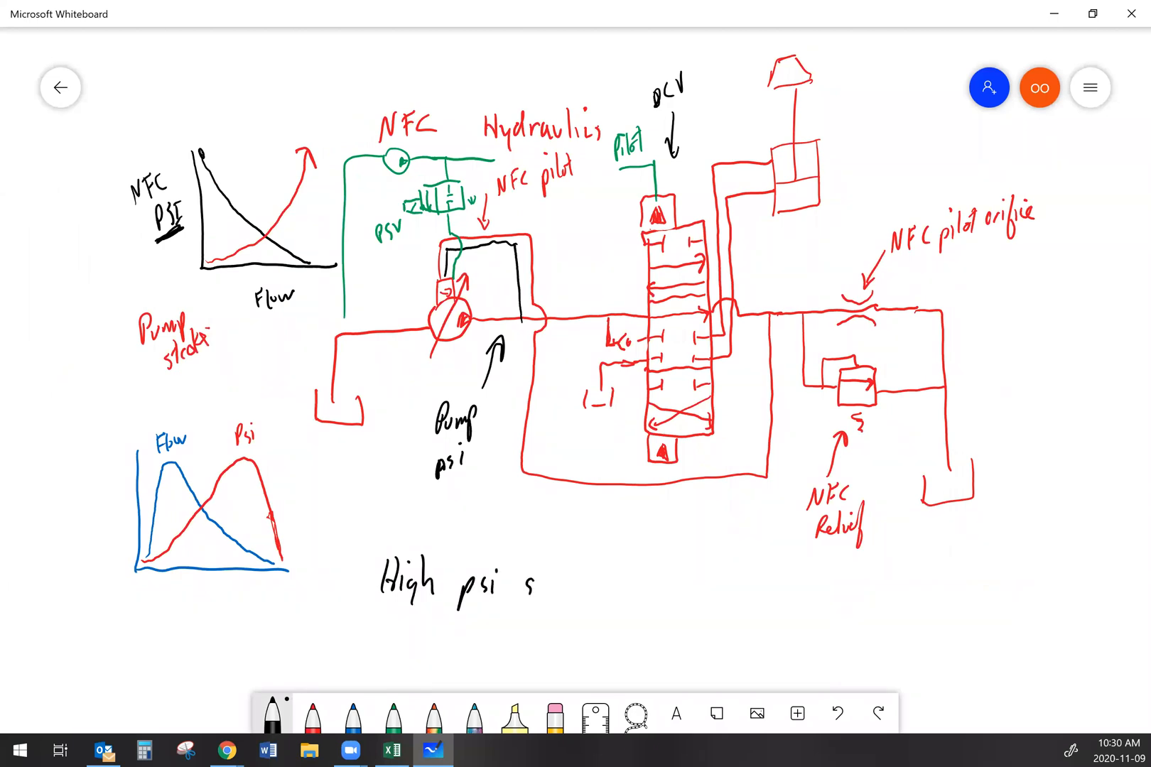
type("signal to regulator = destroke.")
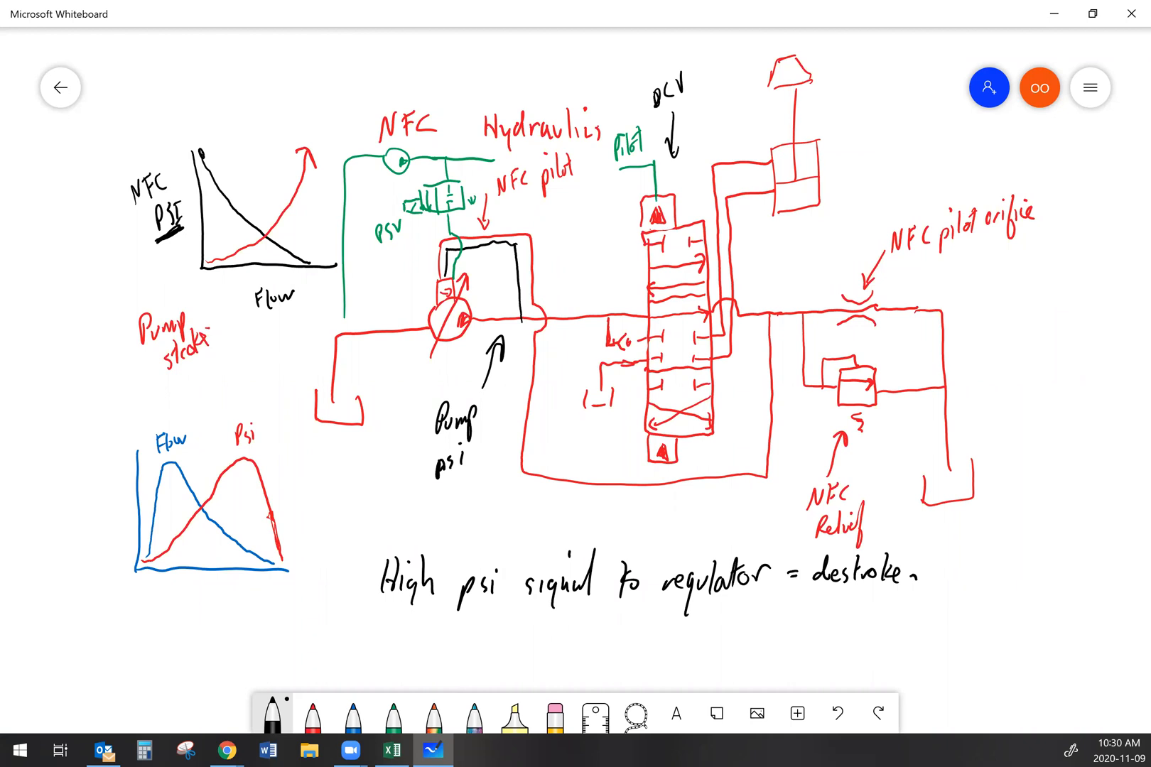
Handwrite 'Dropping psi @ regulator = upstroke.' under the first note.
left_click_drag(367, 631, 385, 646)
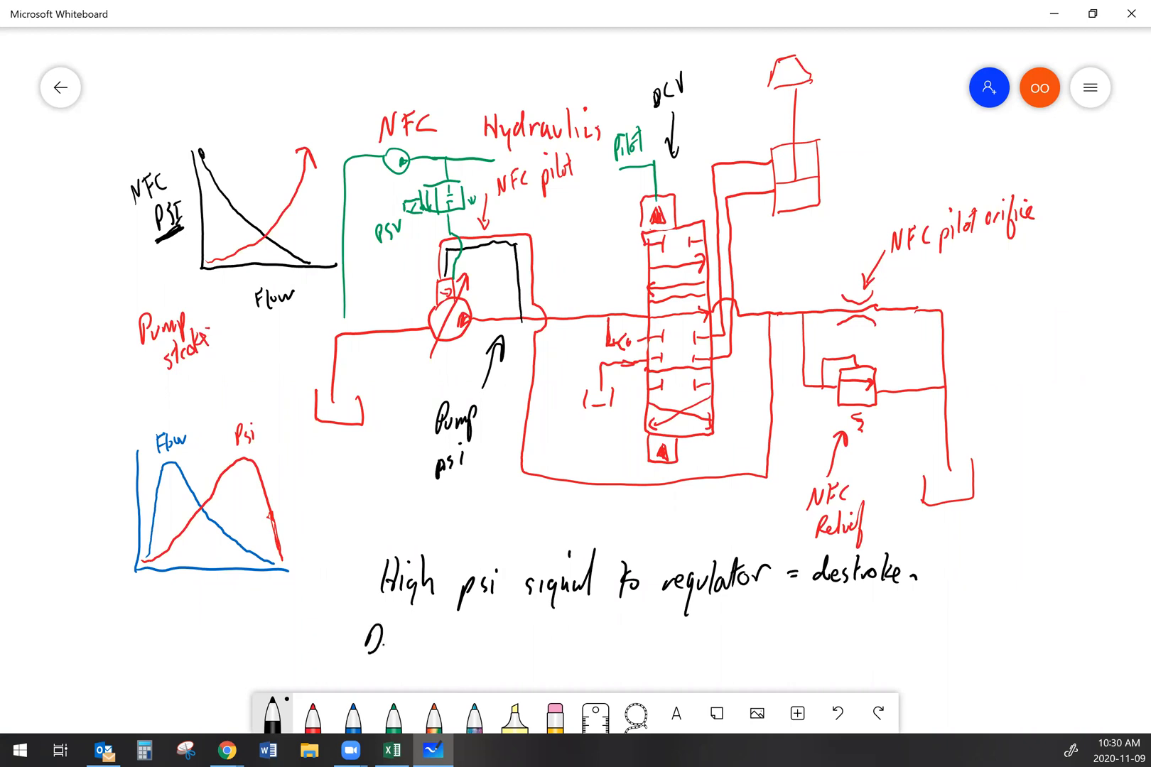
type("Dropping psi @ regulator s upst")
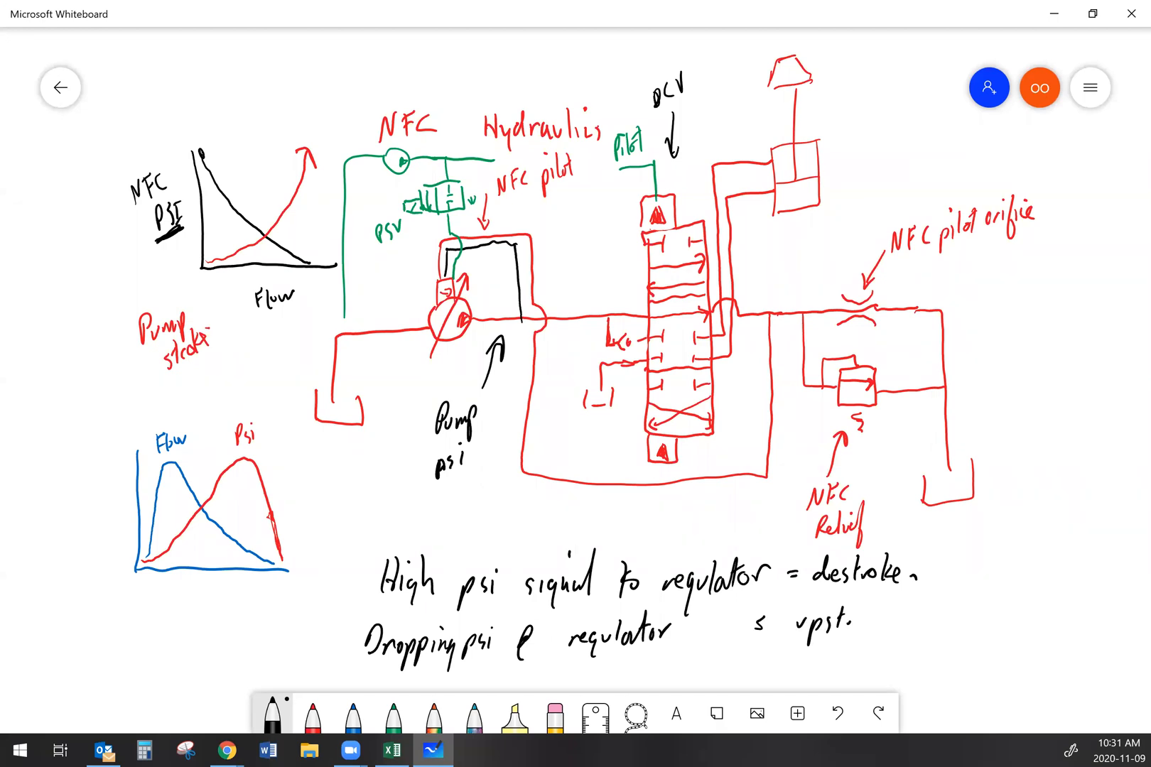
type("roke.")
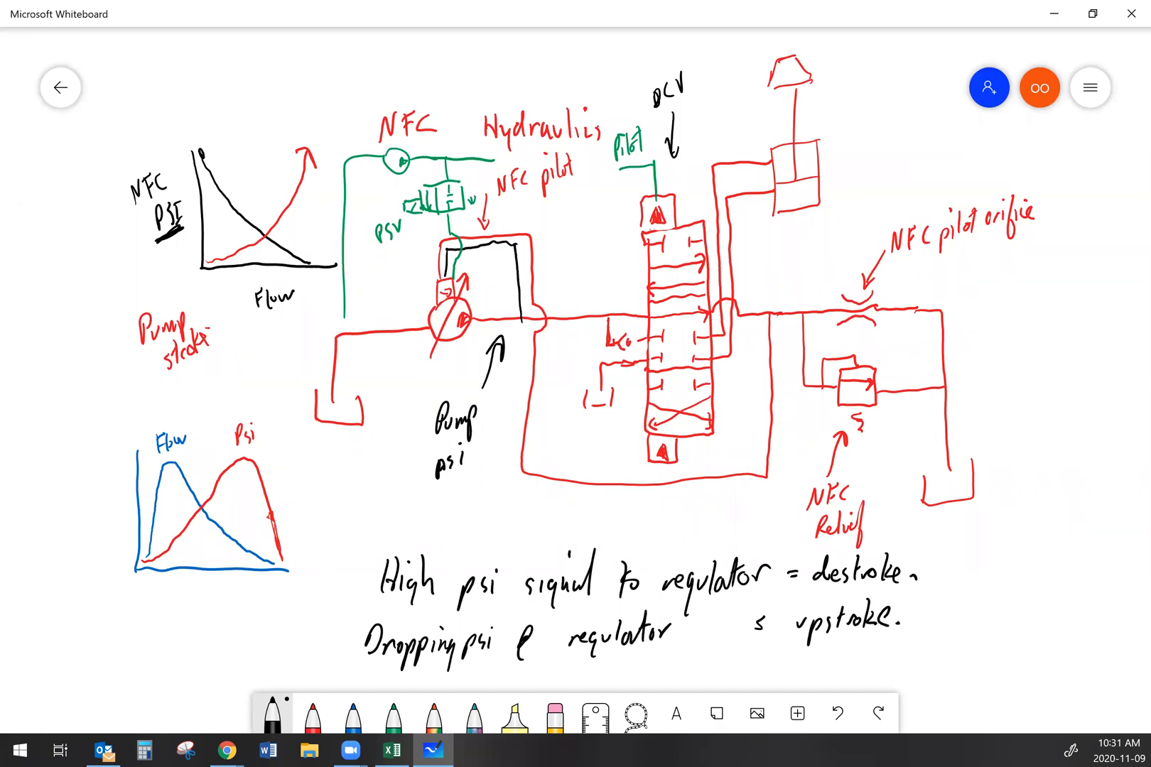